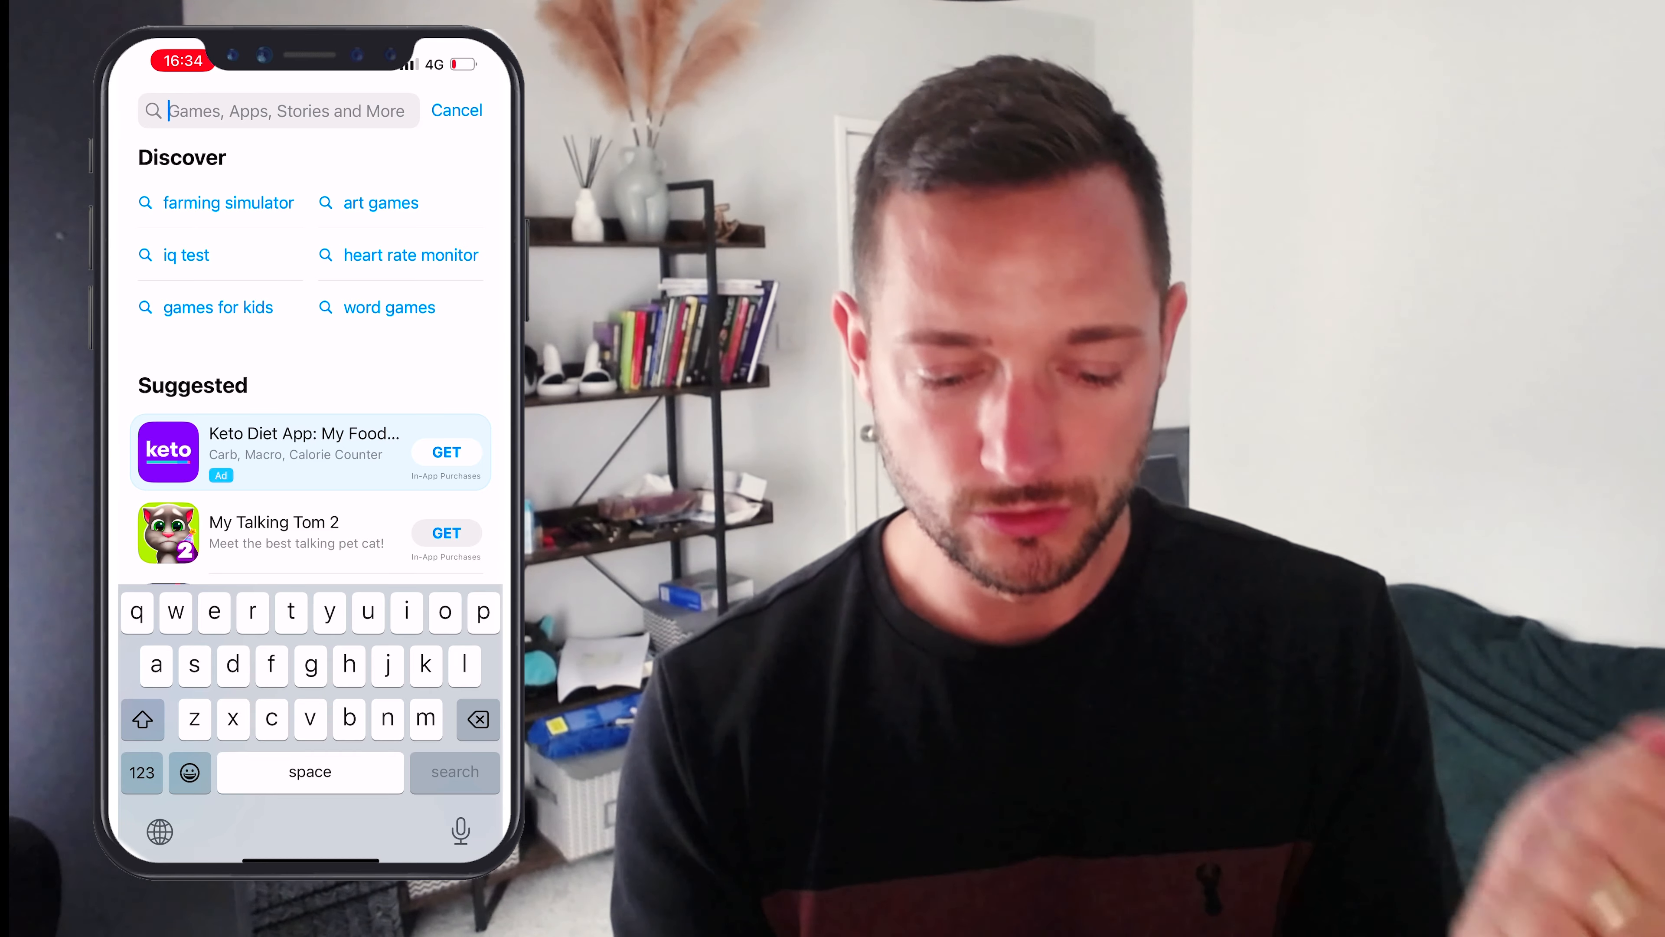
Search the App Store for 'text me' and scroll to the Text Me - Second Phone app
type("text me")
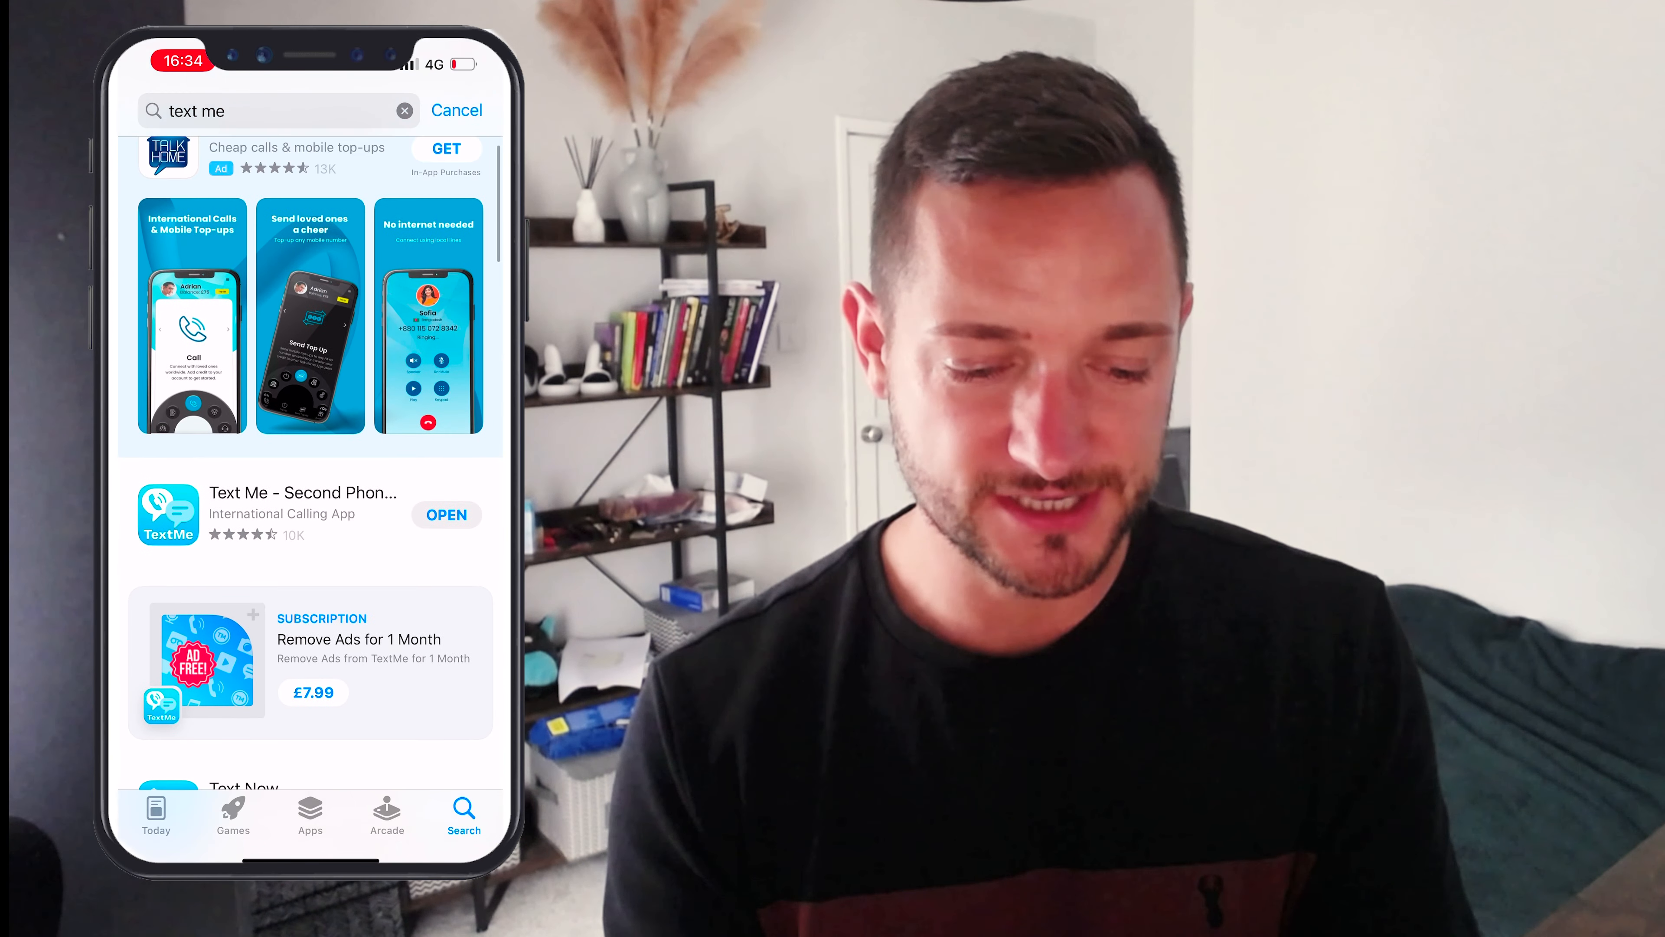
scroll("down", 3)
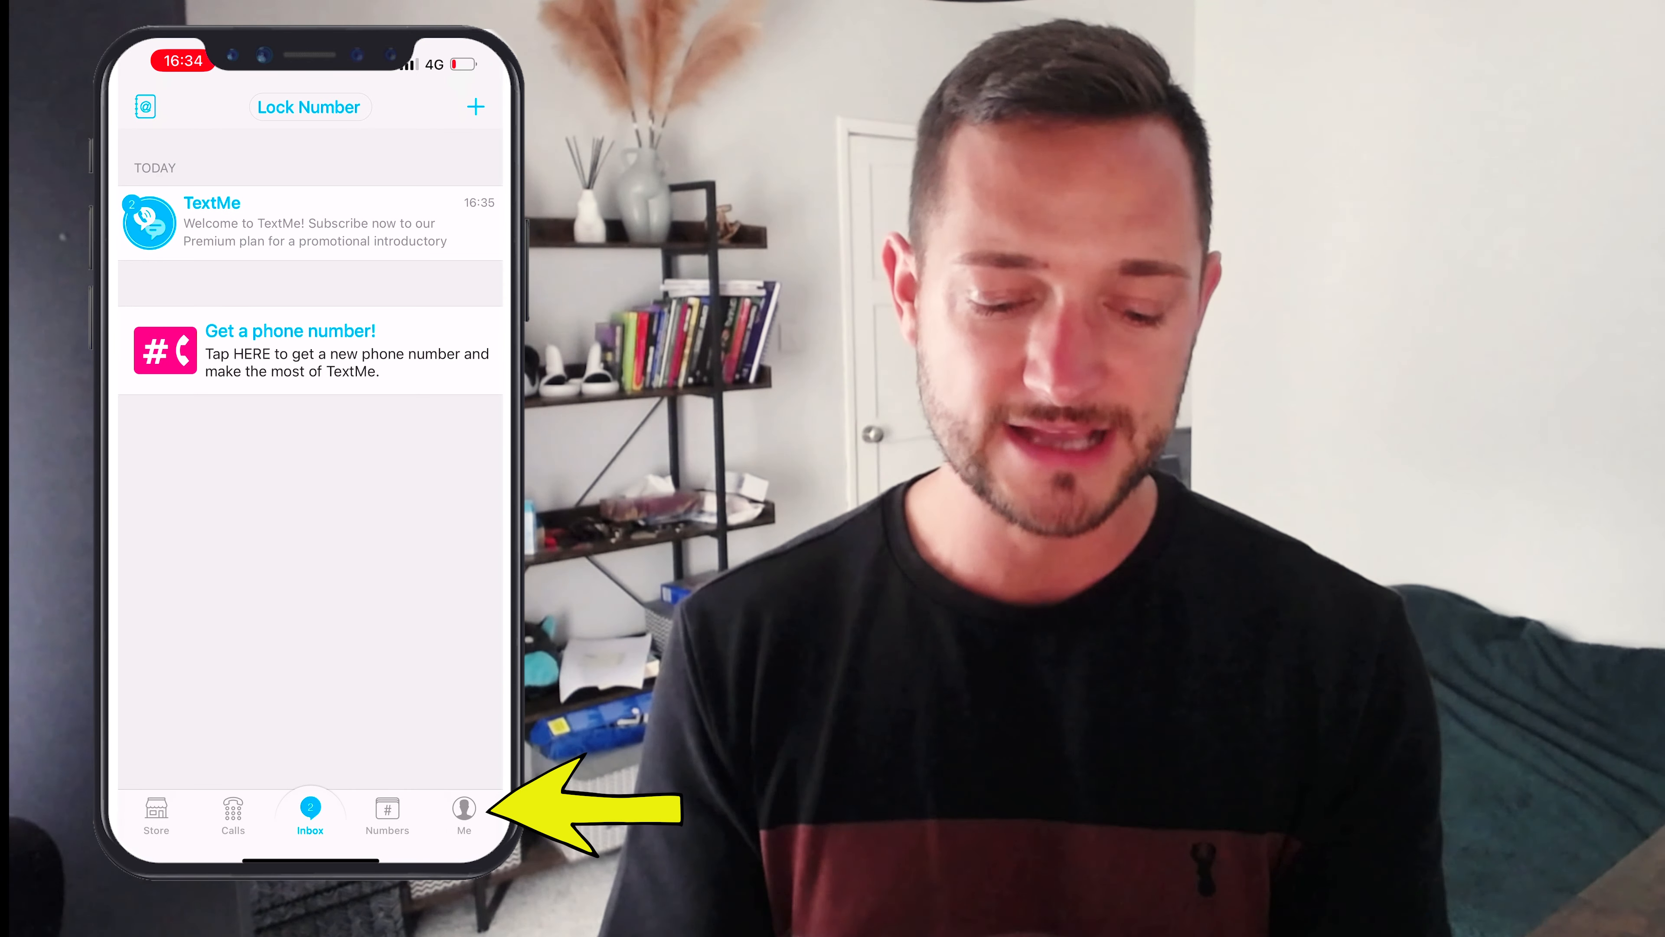
Go to My numbers under the Me tab, showing no numbers owned yet
left_click(463, 815)
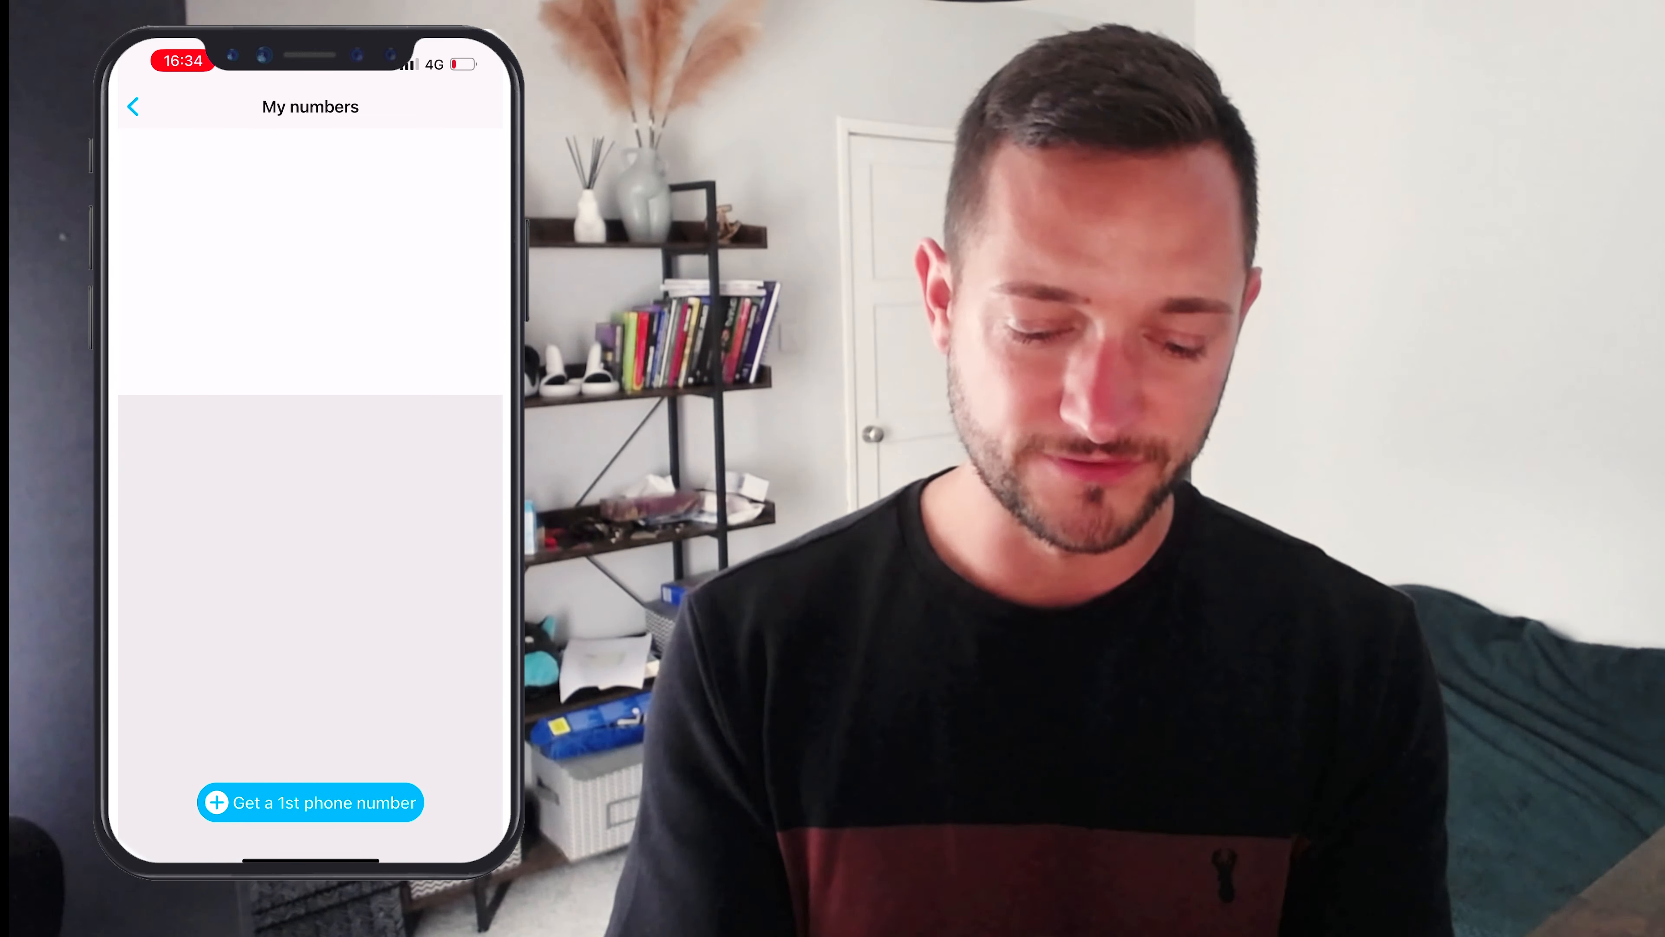
Get a first phone number, searching 'New York' and choosing the New York 315 area code
left_click(311, 802)
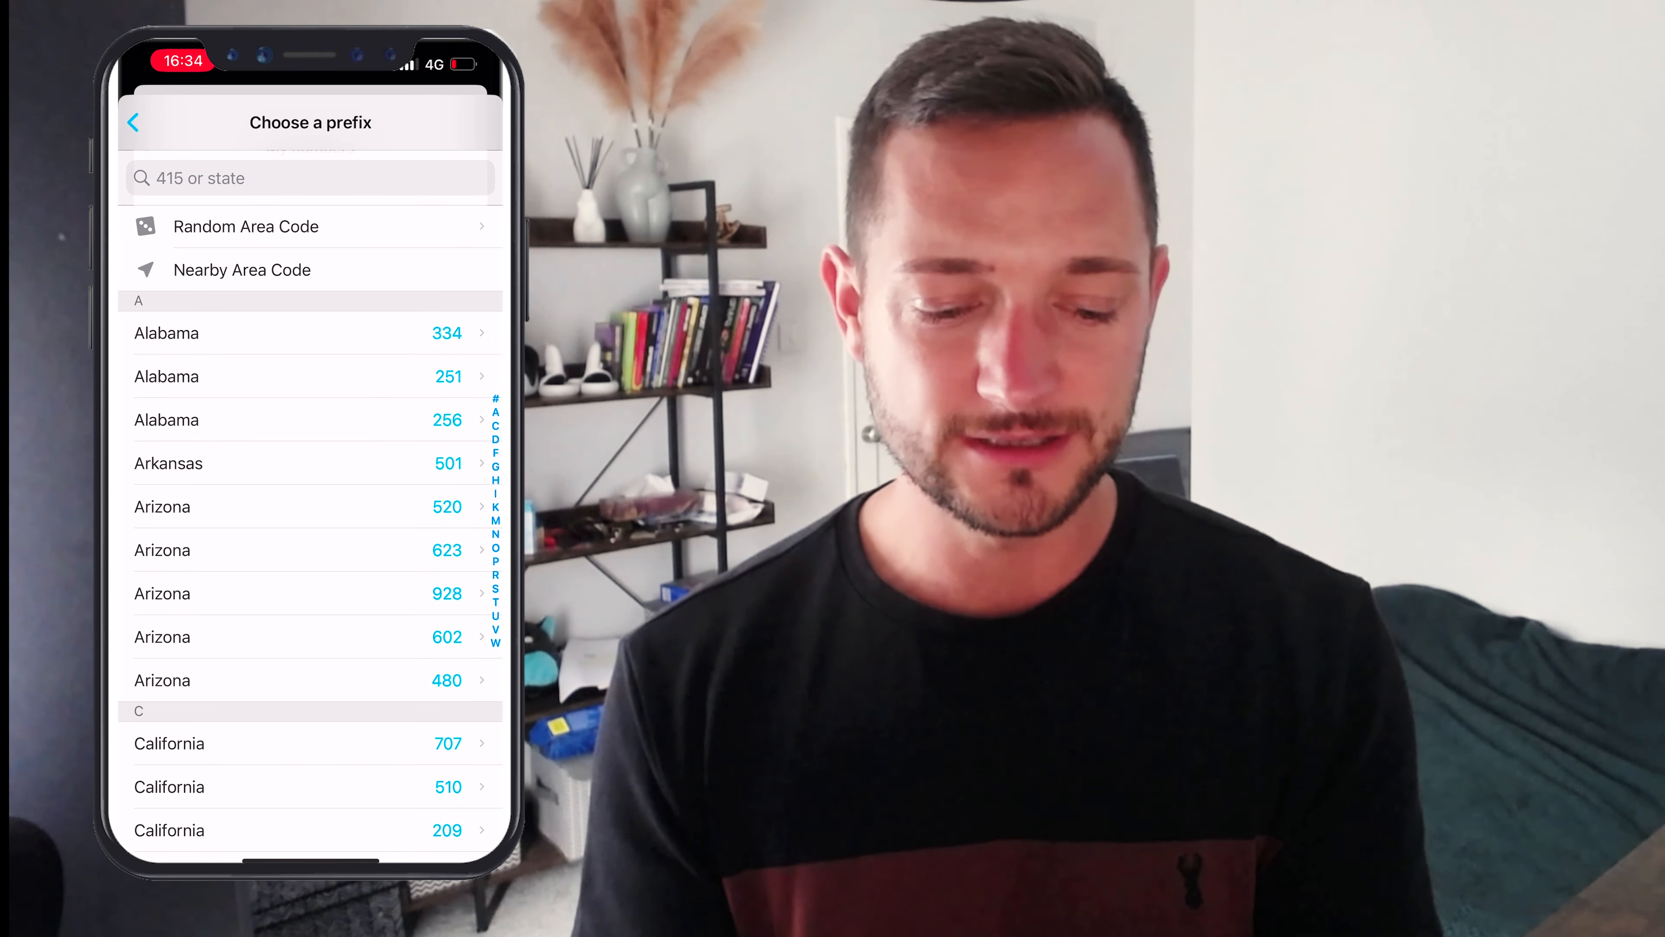
type("New")
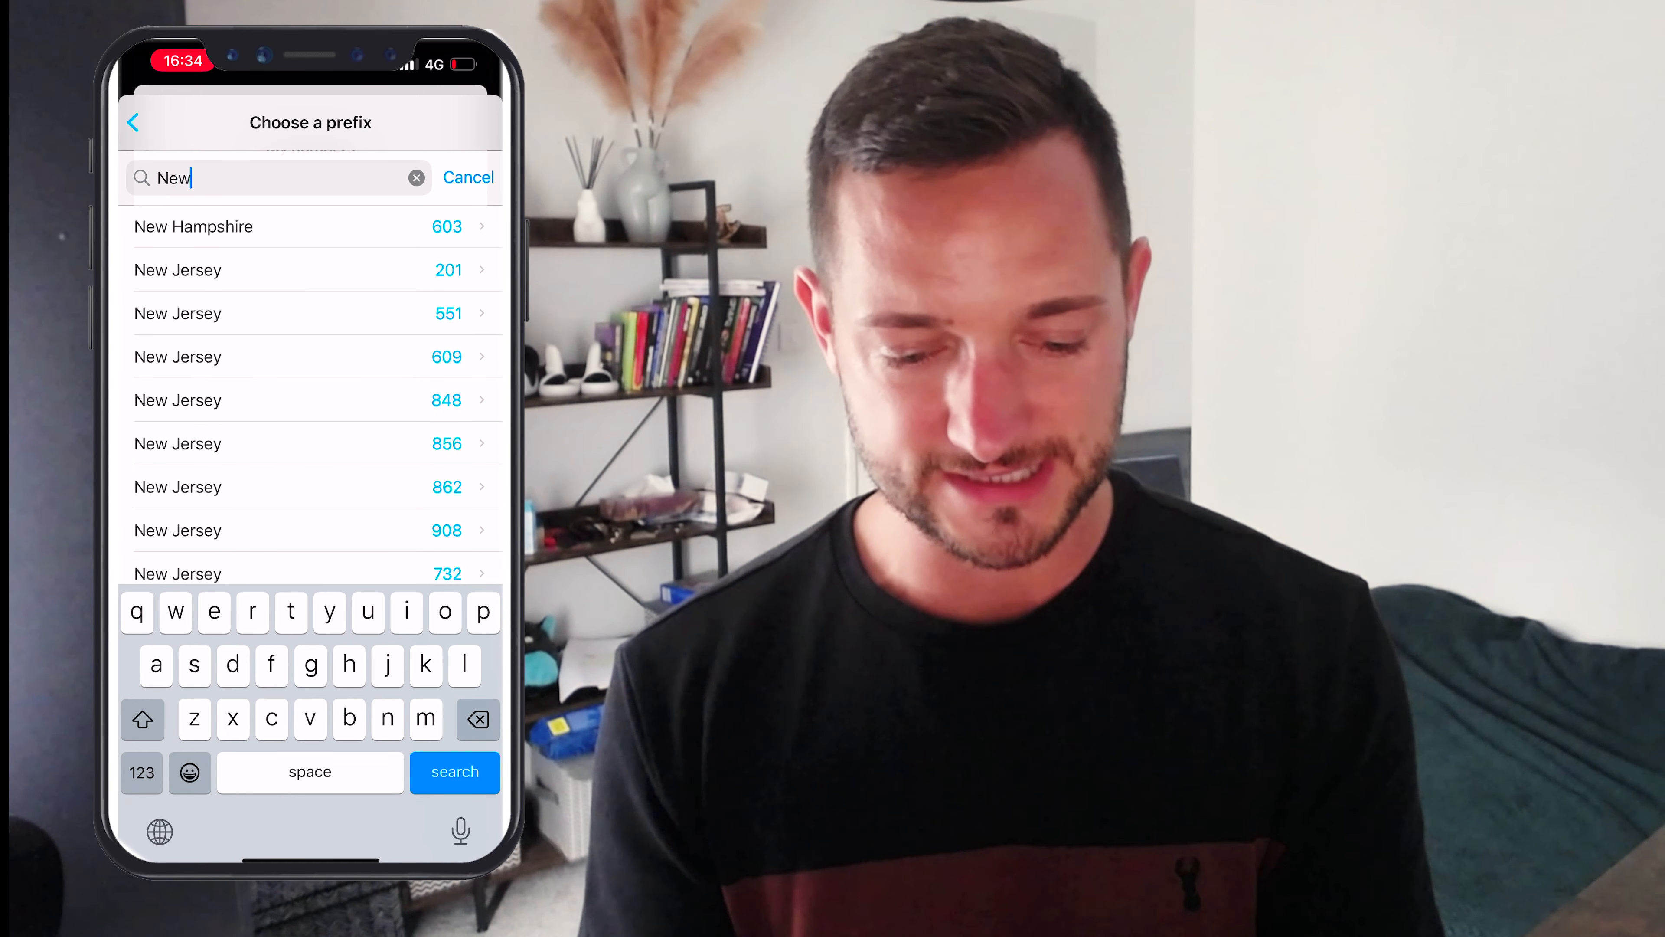
type("y")
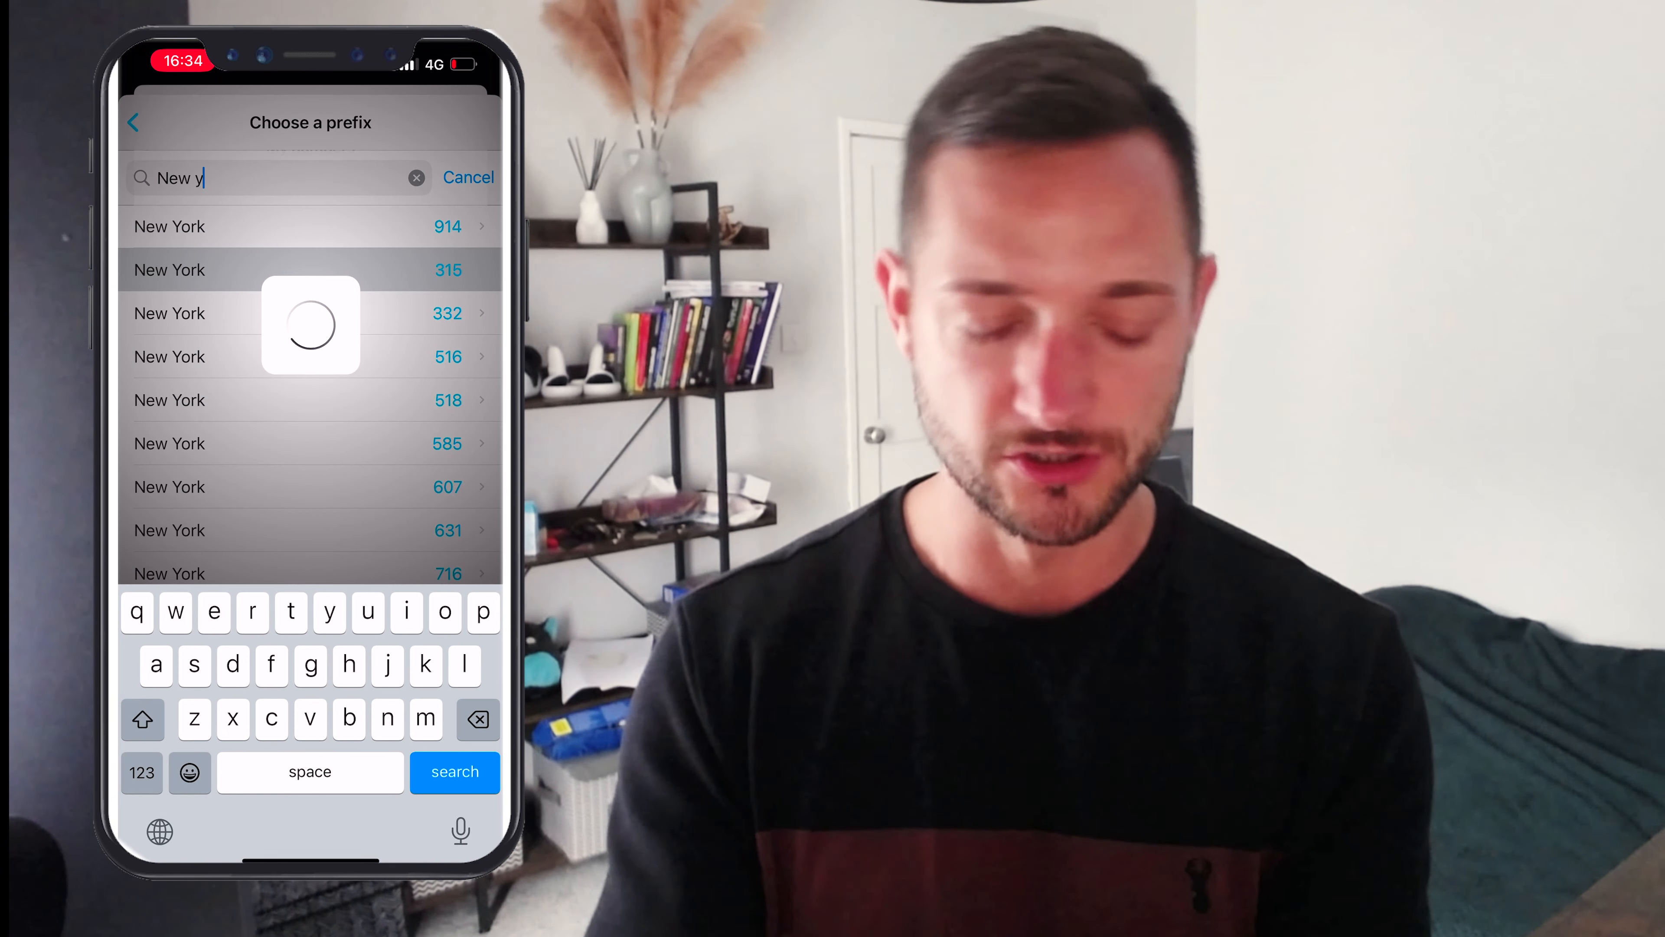
left_click(310, 270)
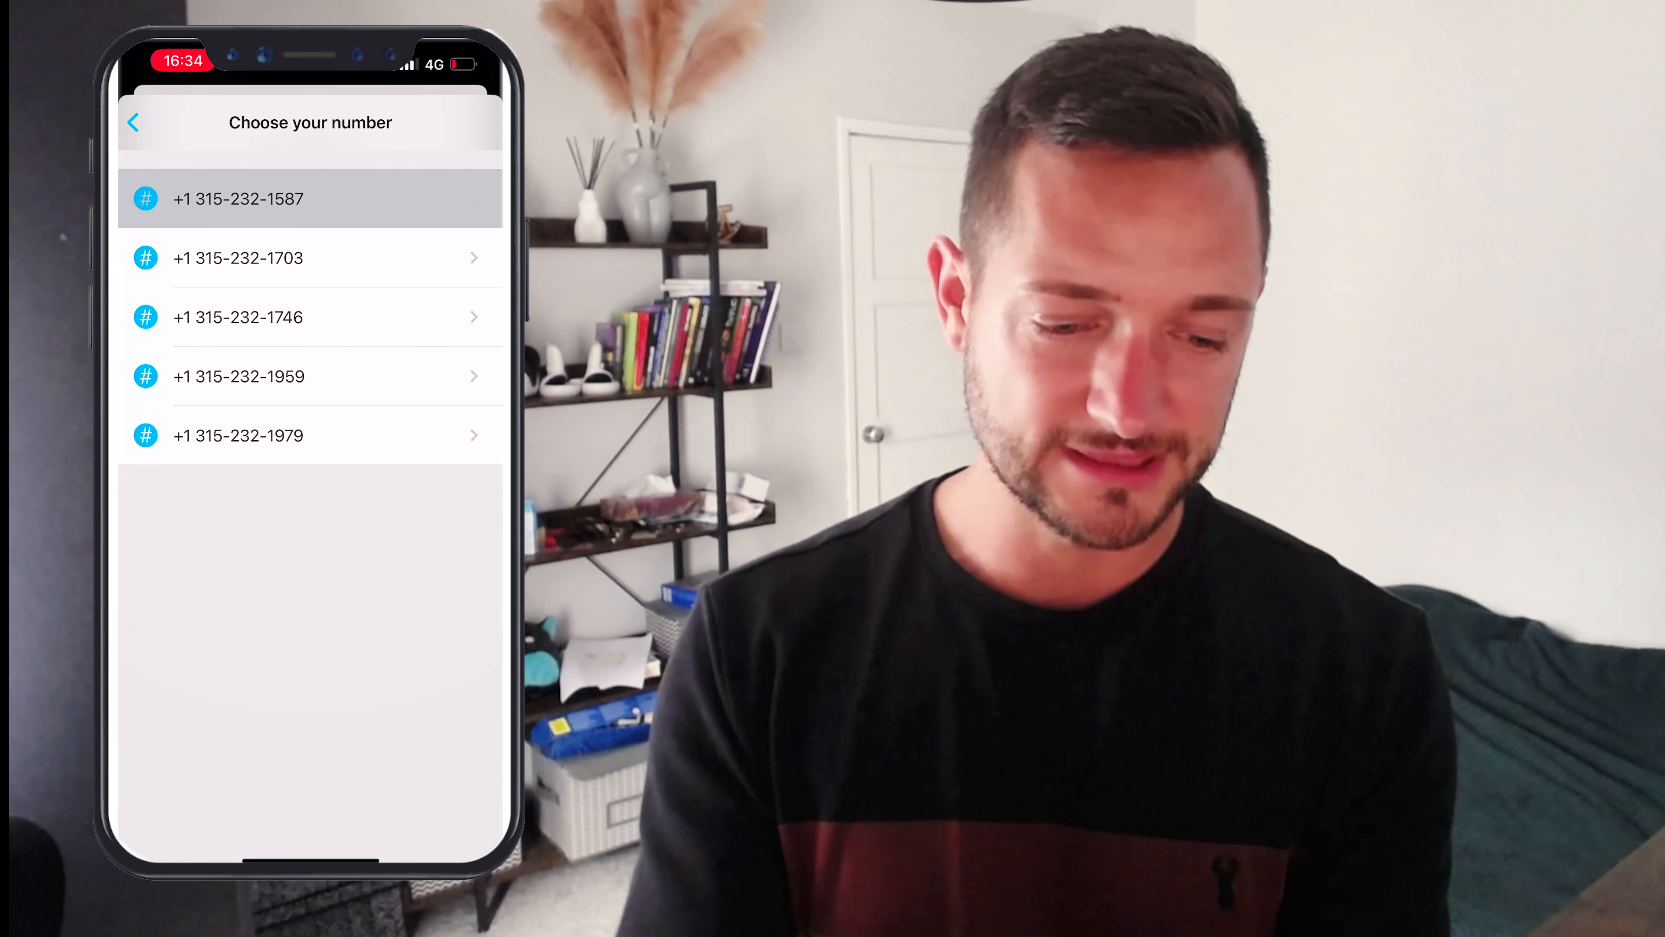
left_click(238, 199)
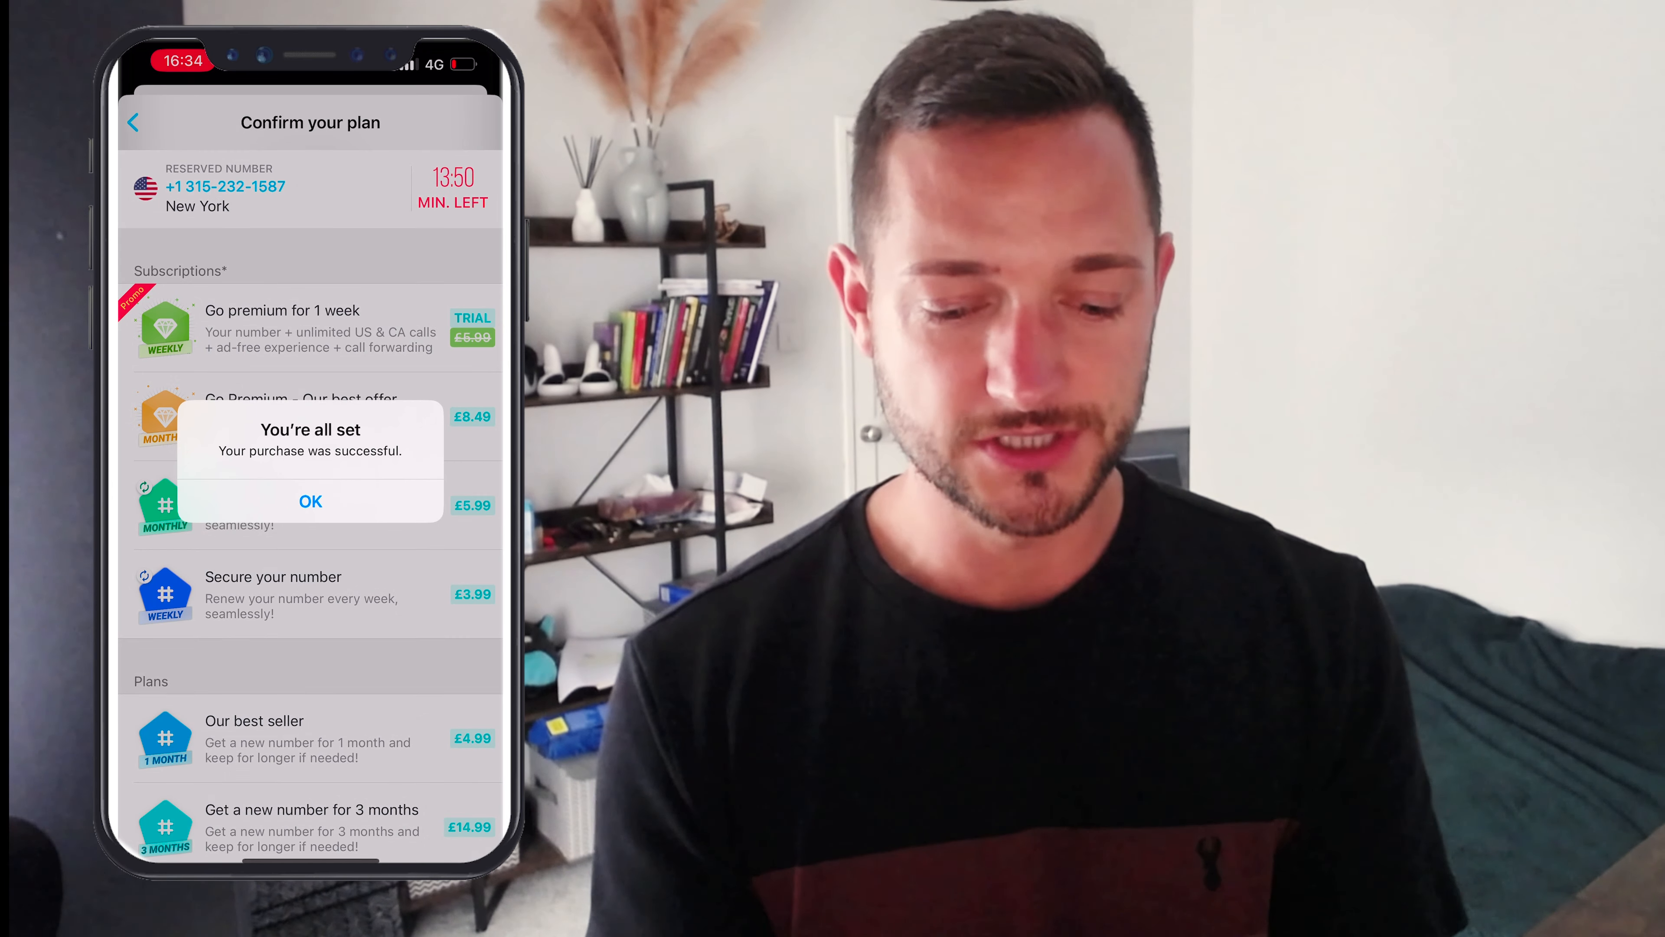
Dismiss 'You're all set' and view the new number's premium voice and SMS settings
left_click(309, 501)
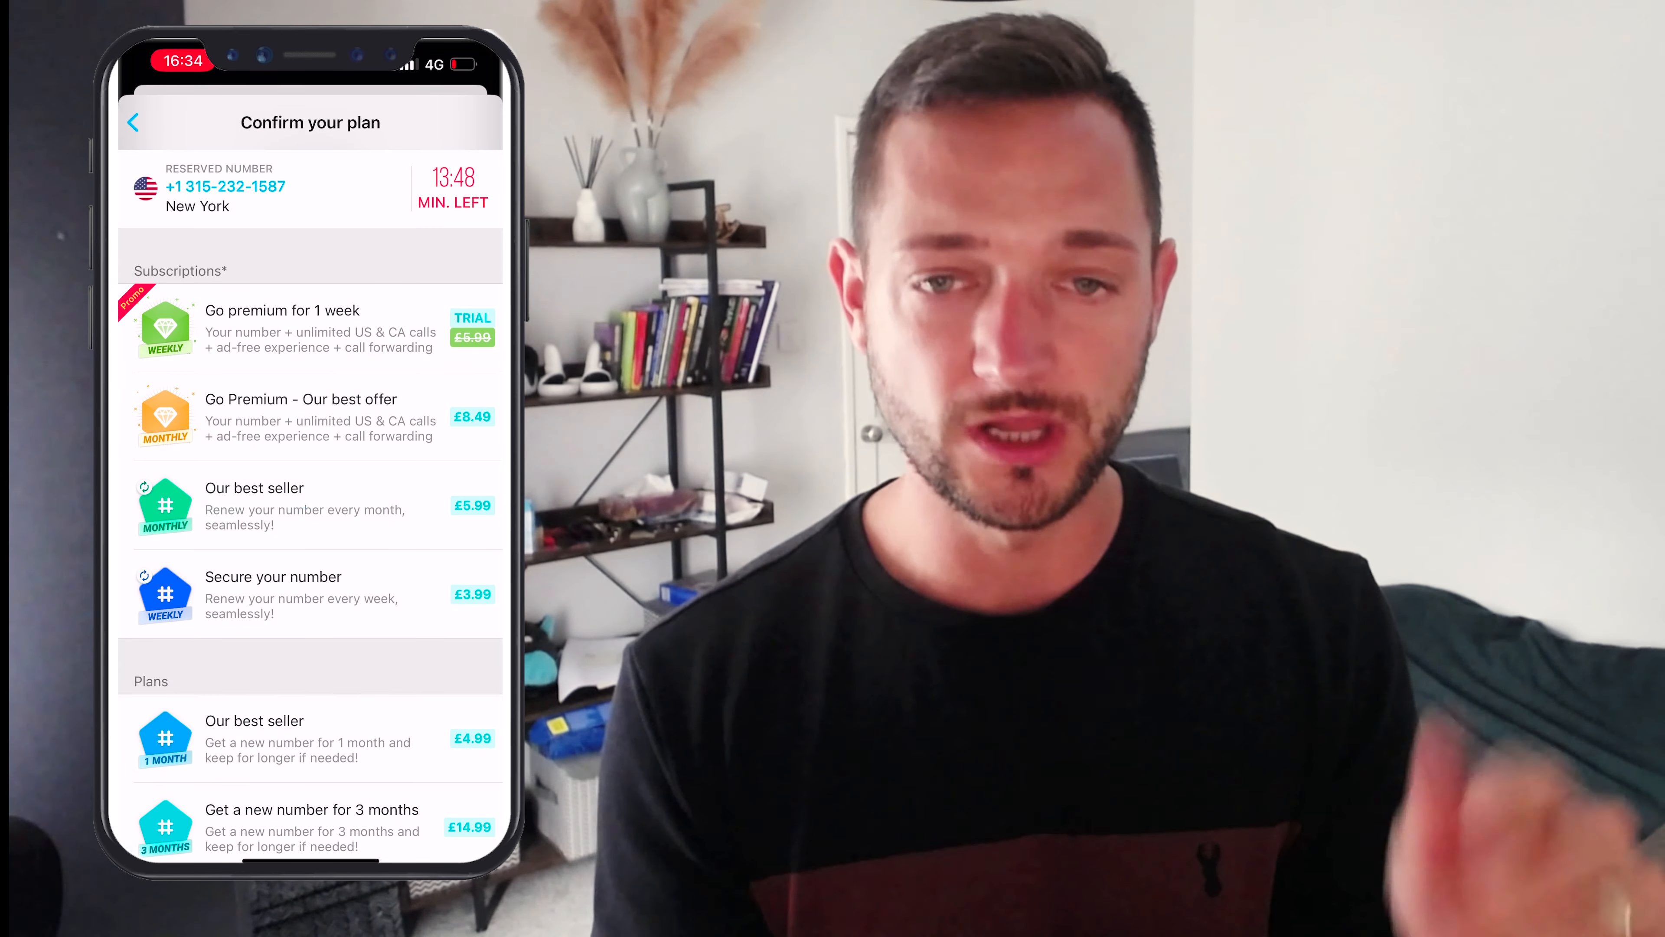
left_click(307, 329)
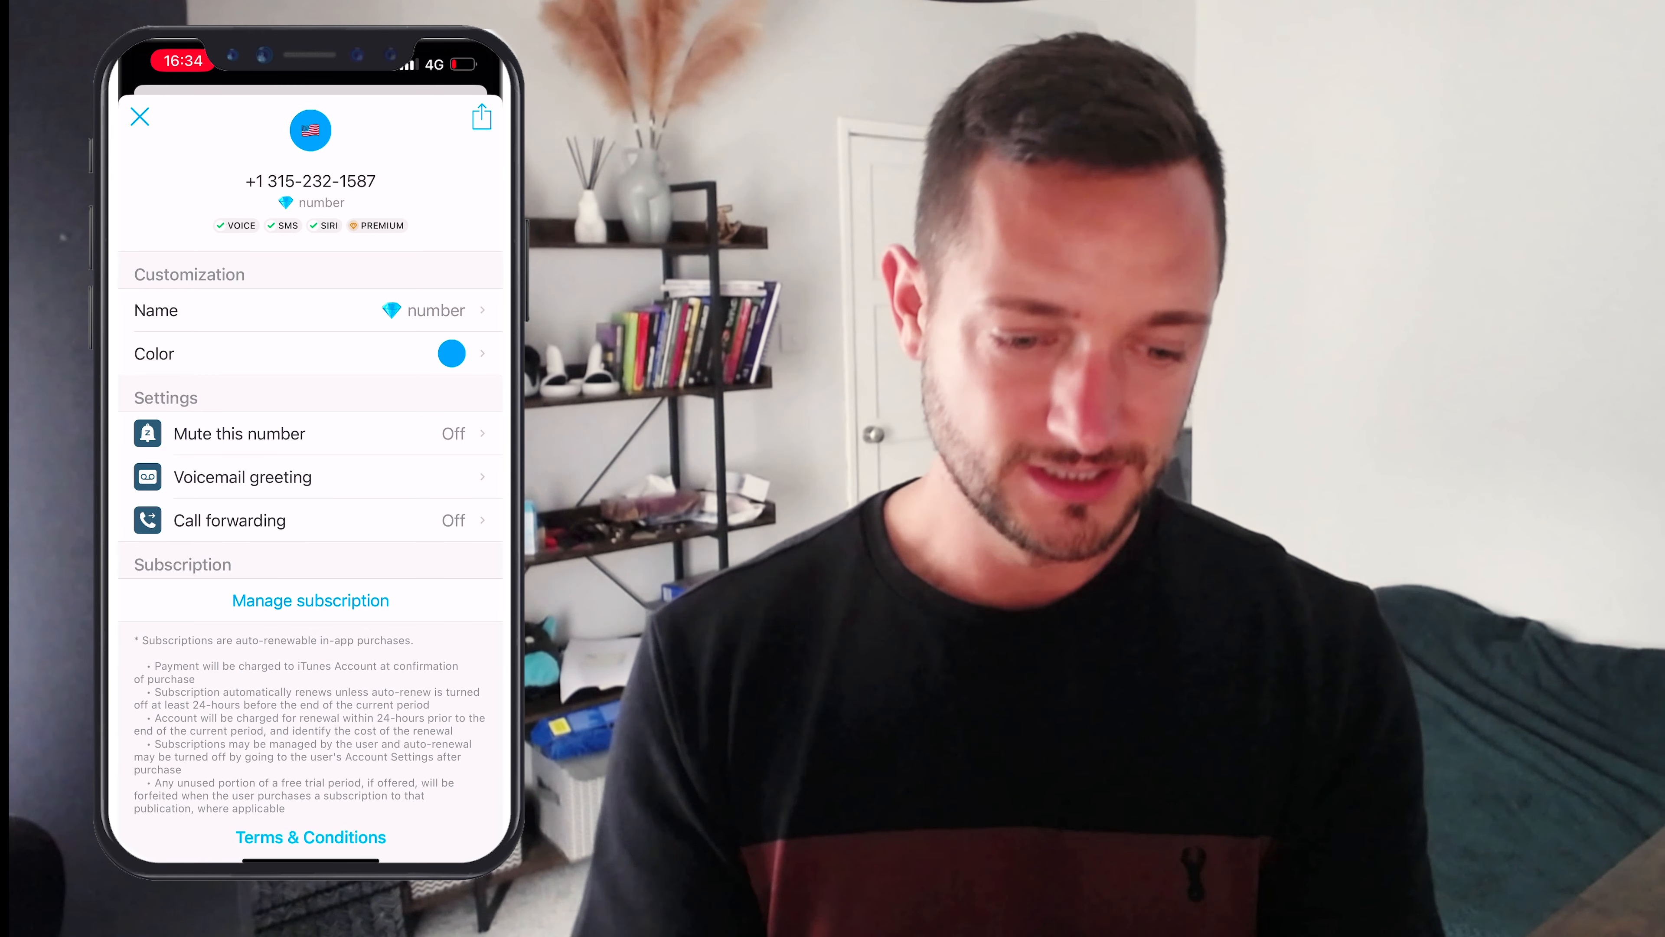
left_click(139, 117)
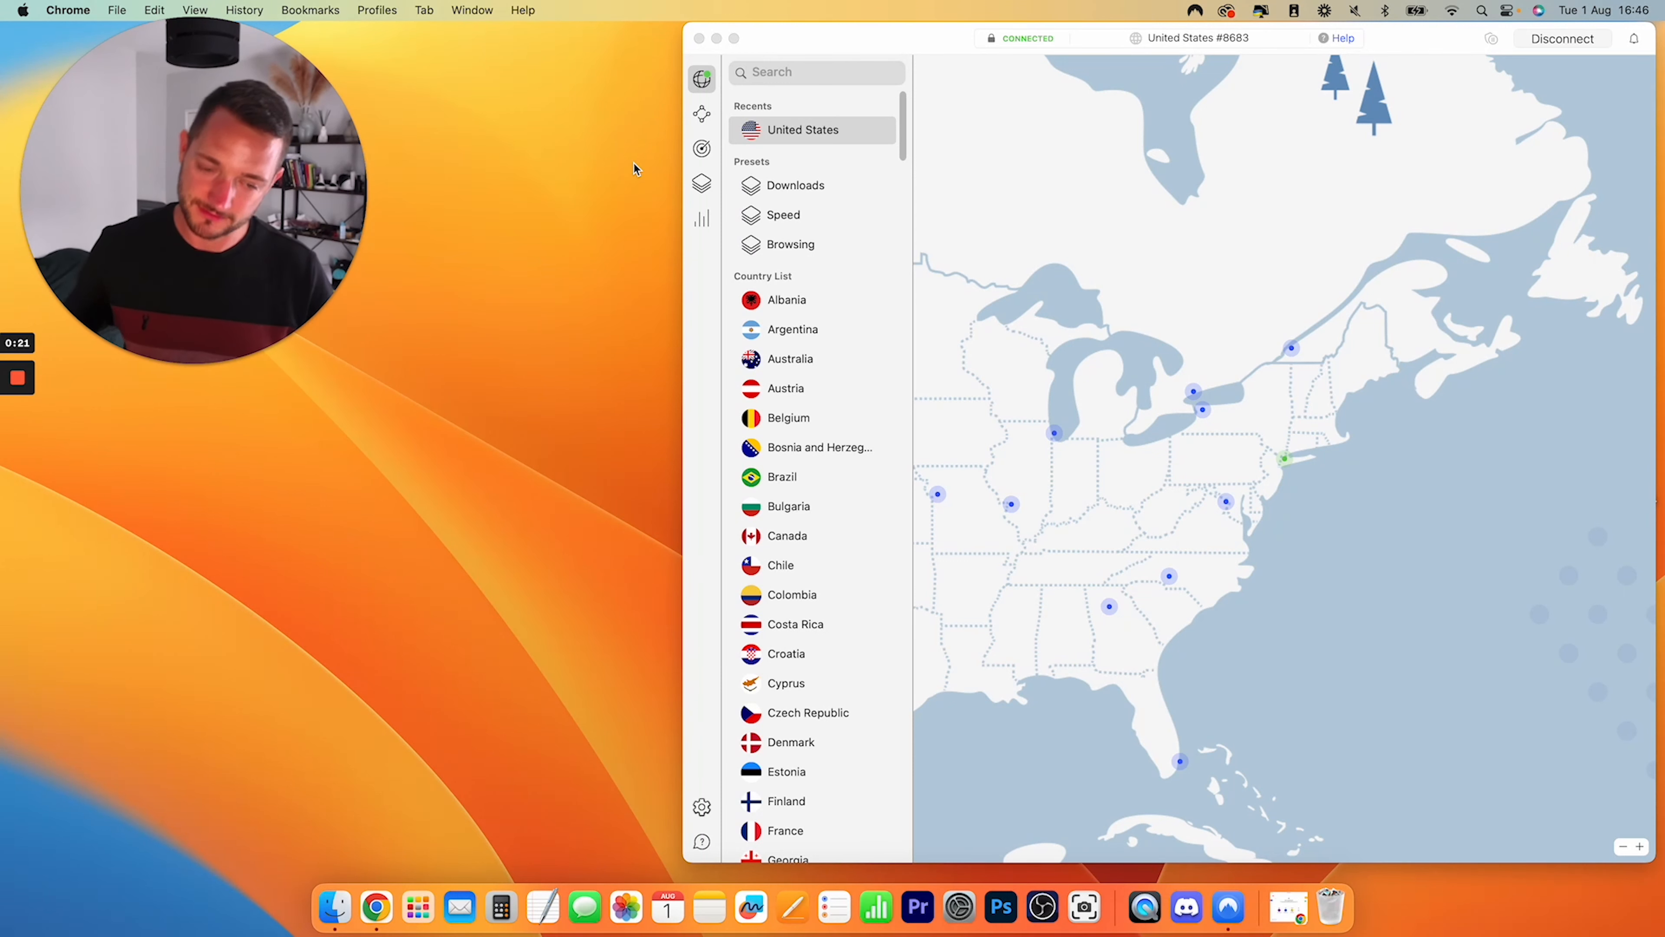
mouse_move(521, 553)
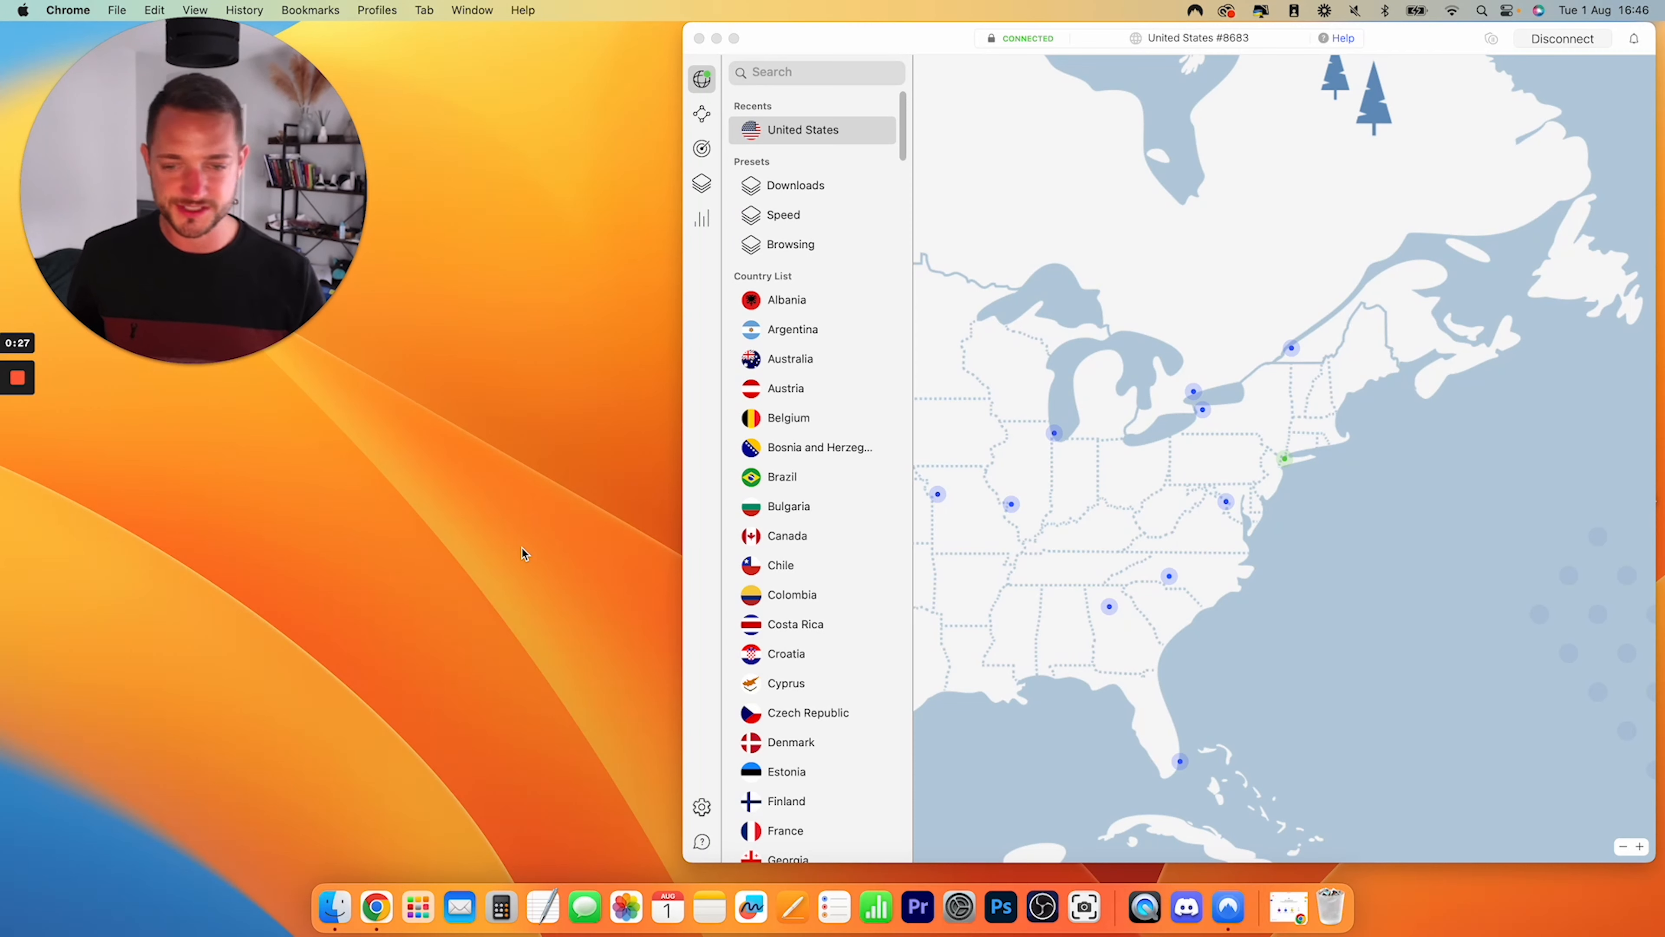
mouse_move(1229, 912)
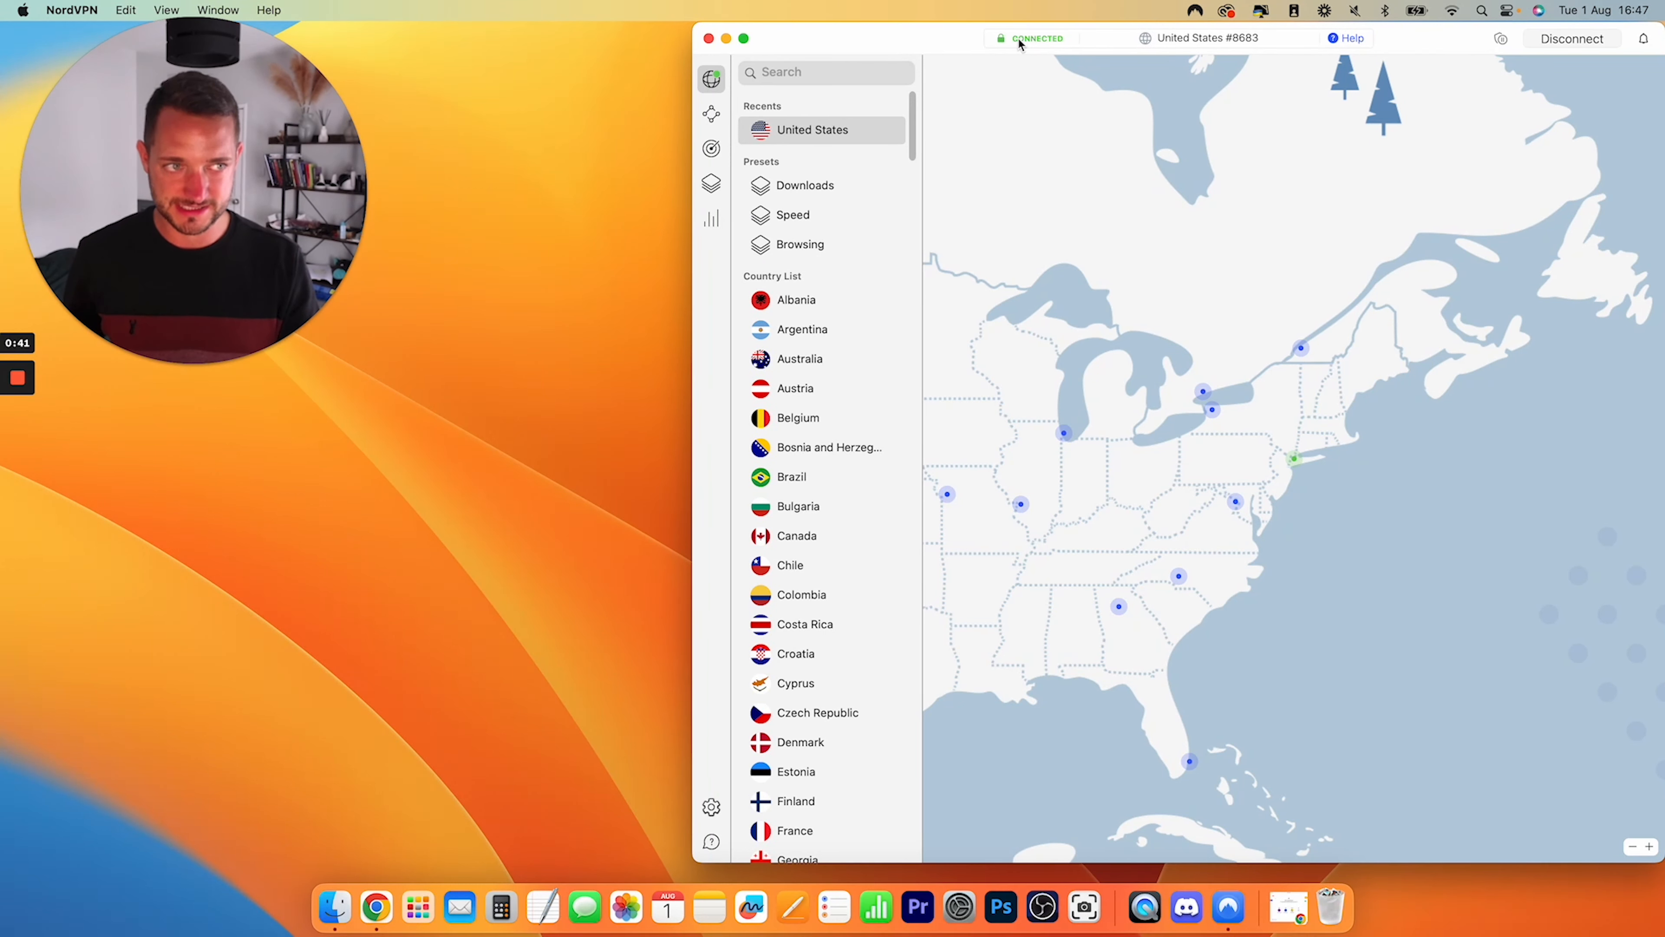
mouse_move(605, 569)
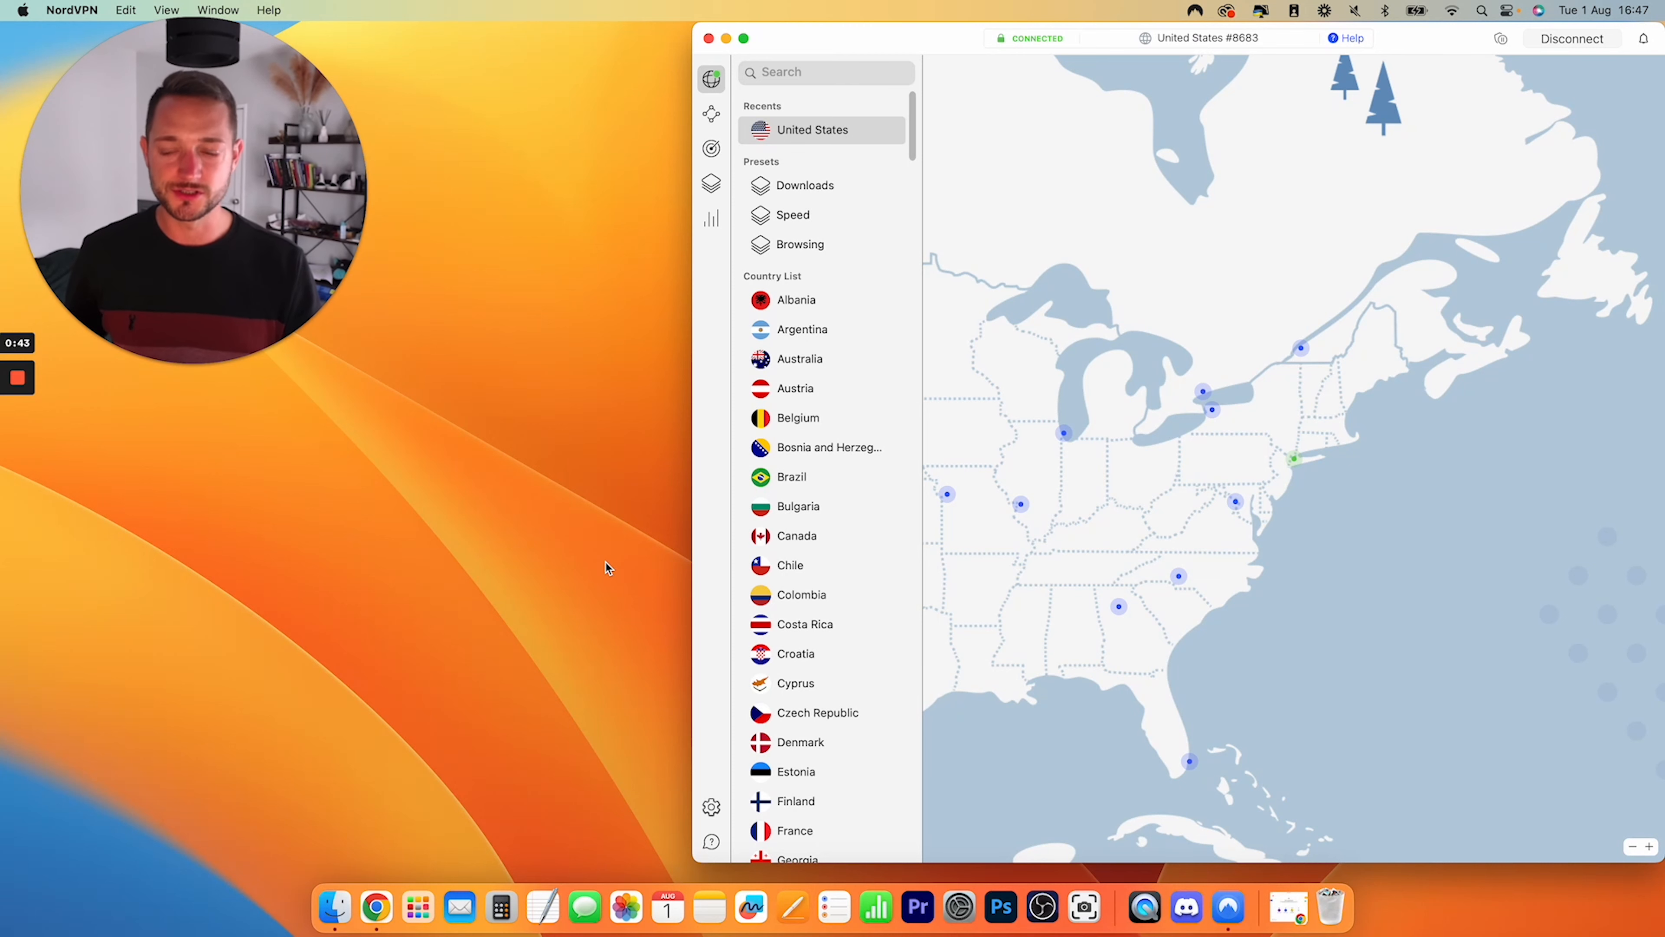
Launch a new Chrome incognito window from the Dock
right_click(374, 908)
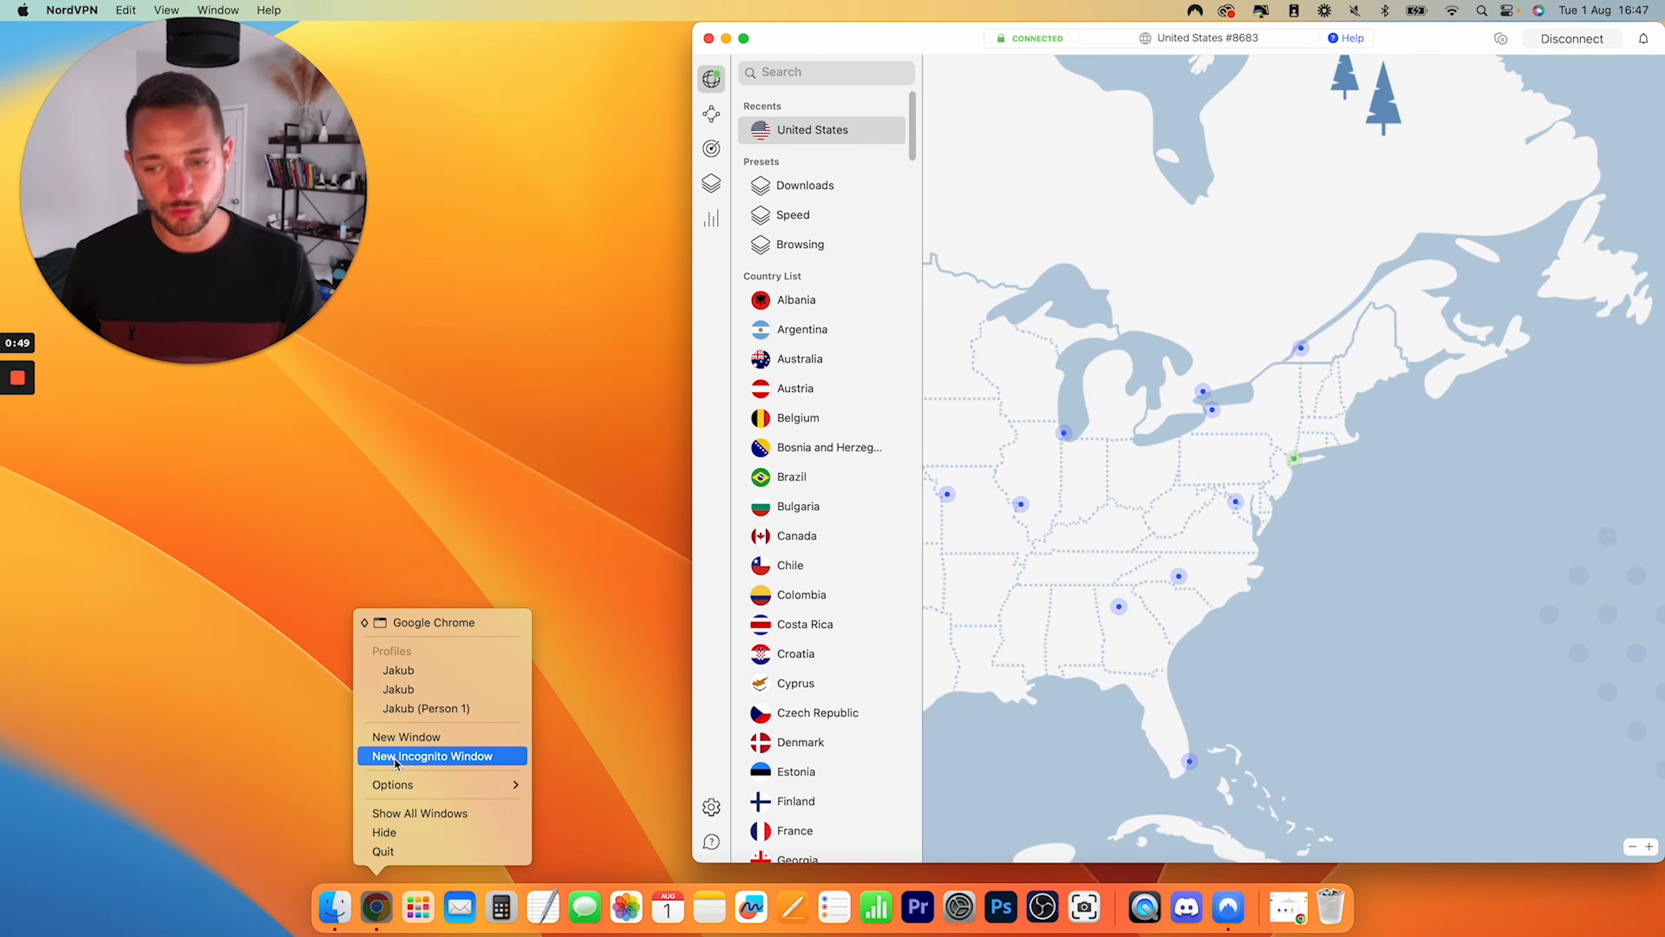
left_click(432, 756)
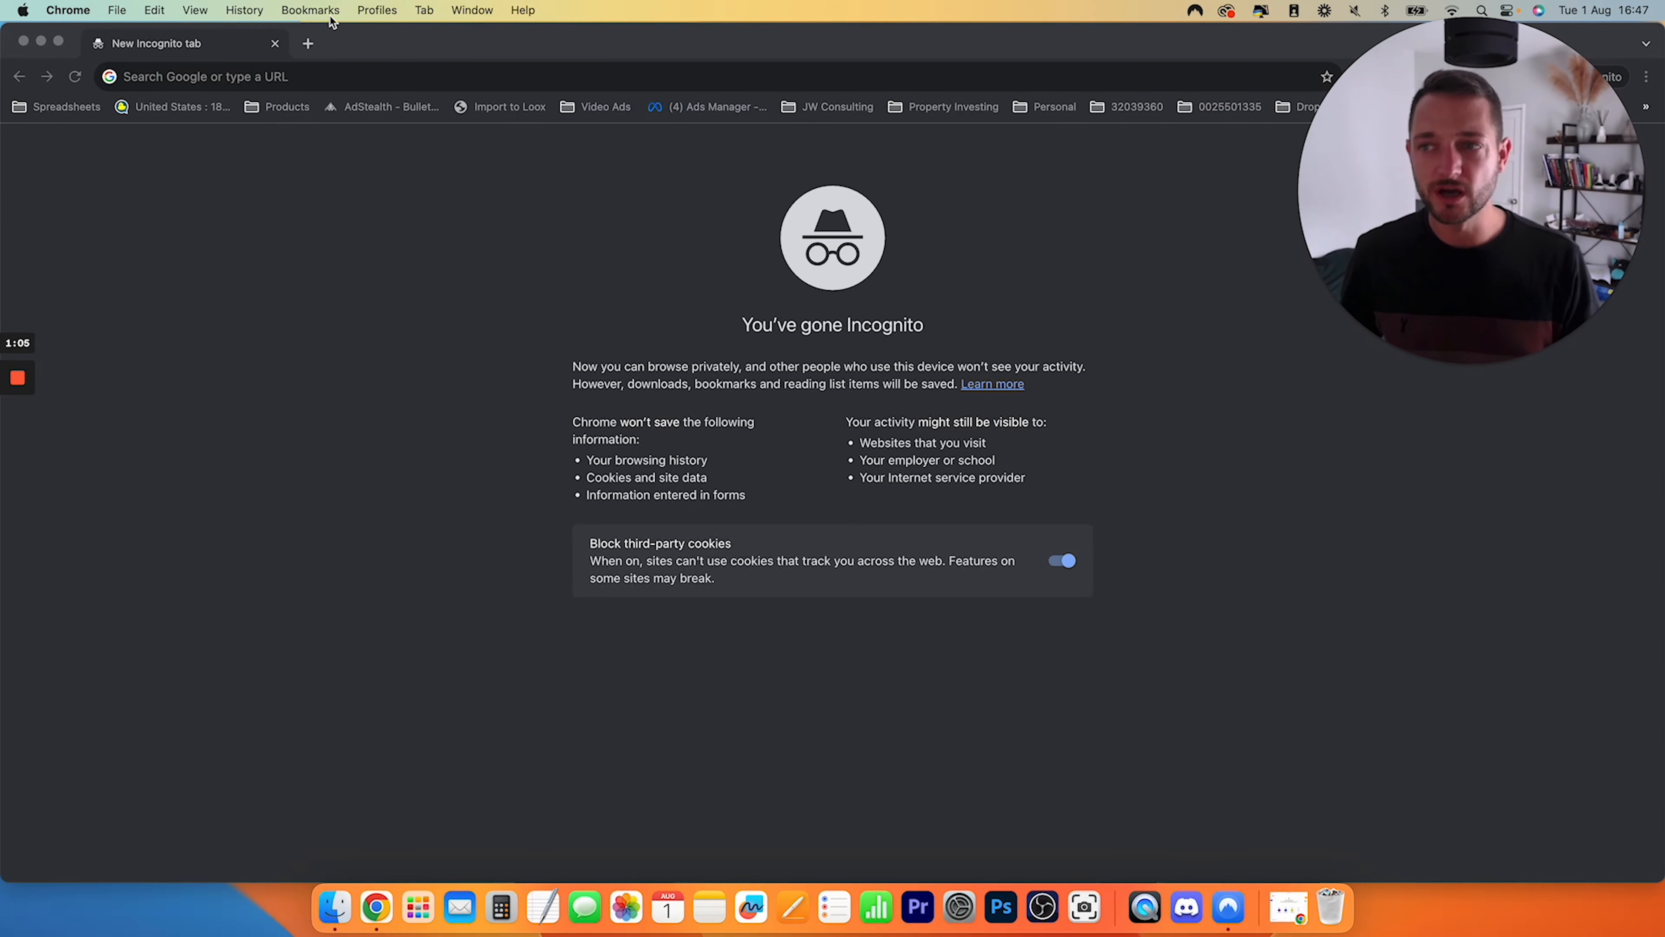
mouse_move(345, 73)
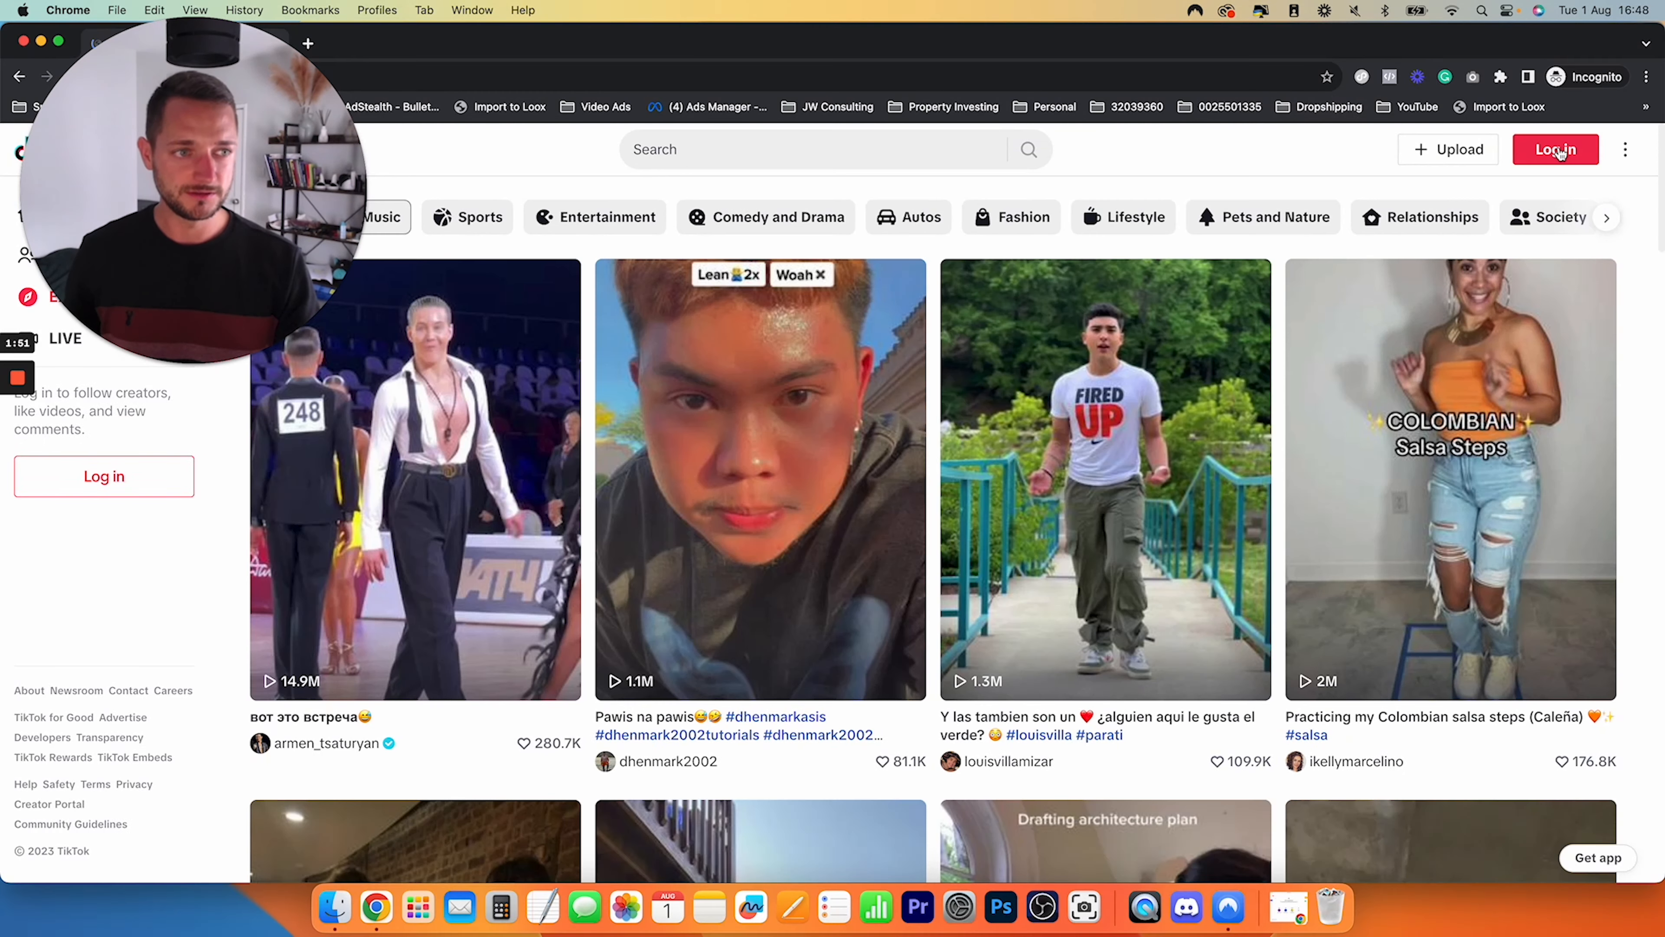
Bring up the Log in to TikTok dialog from tiktok.com's top-right Log in button
left_click(1555, 149)
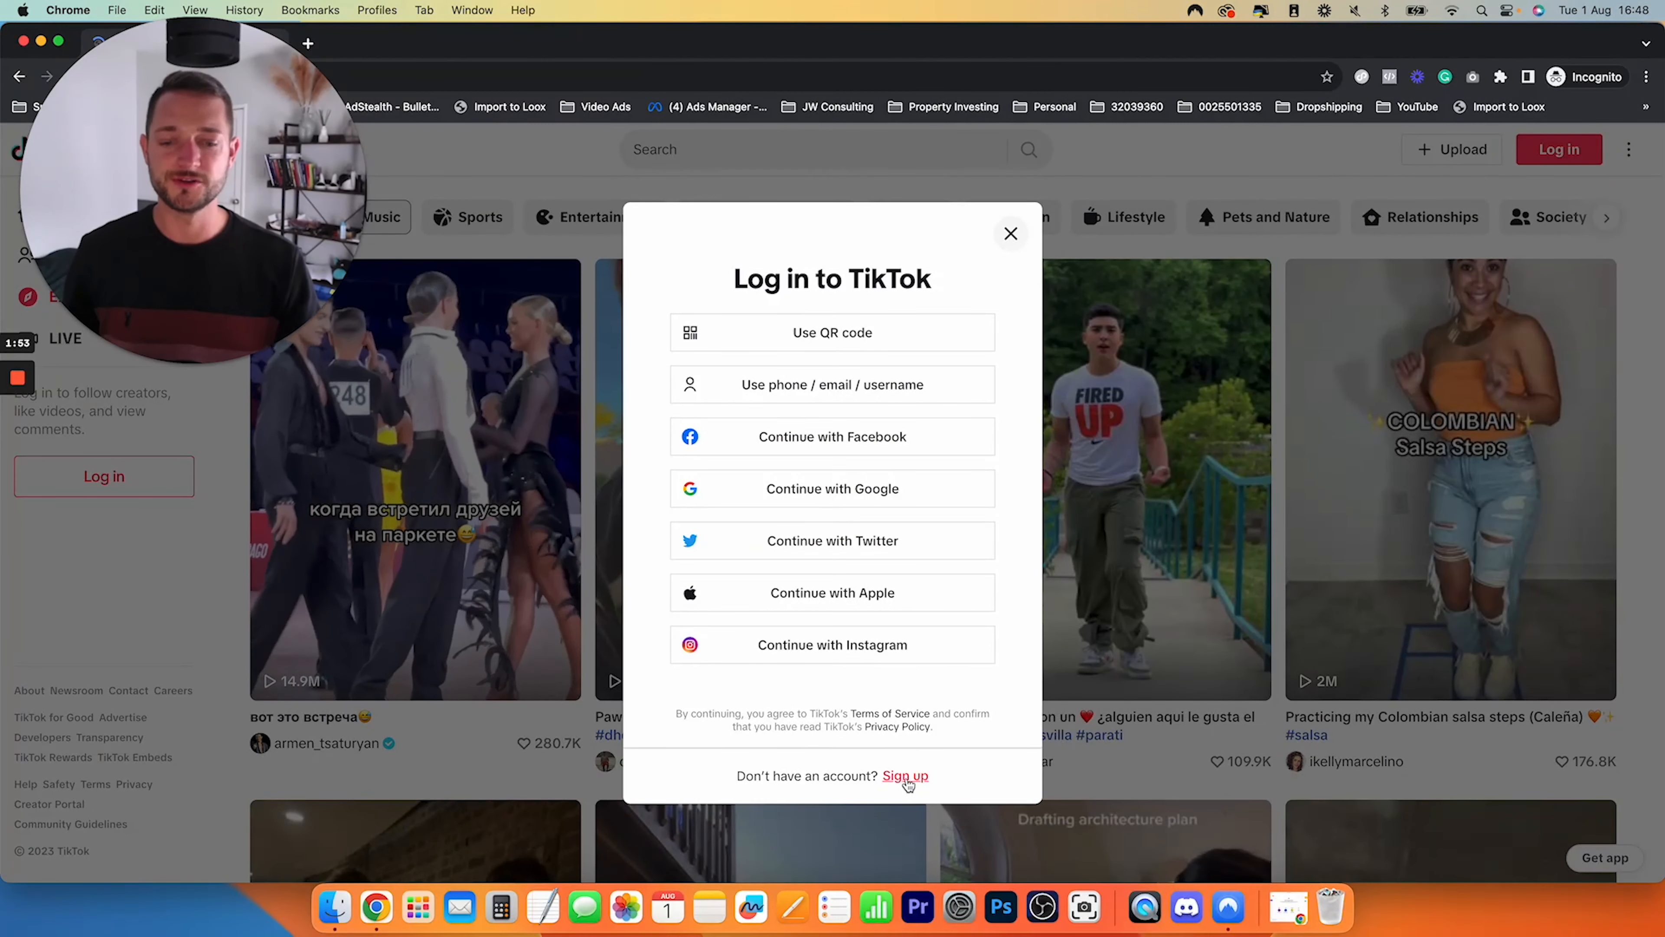
left_click(904, 776)
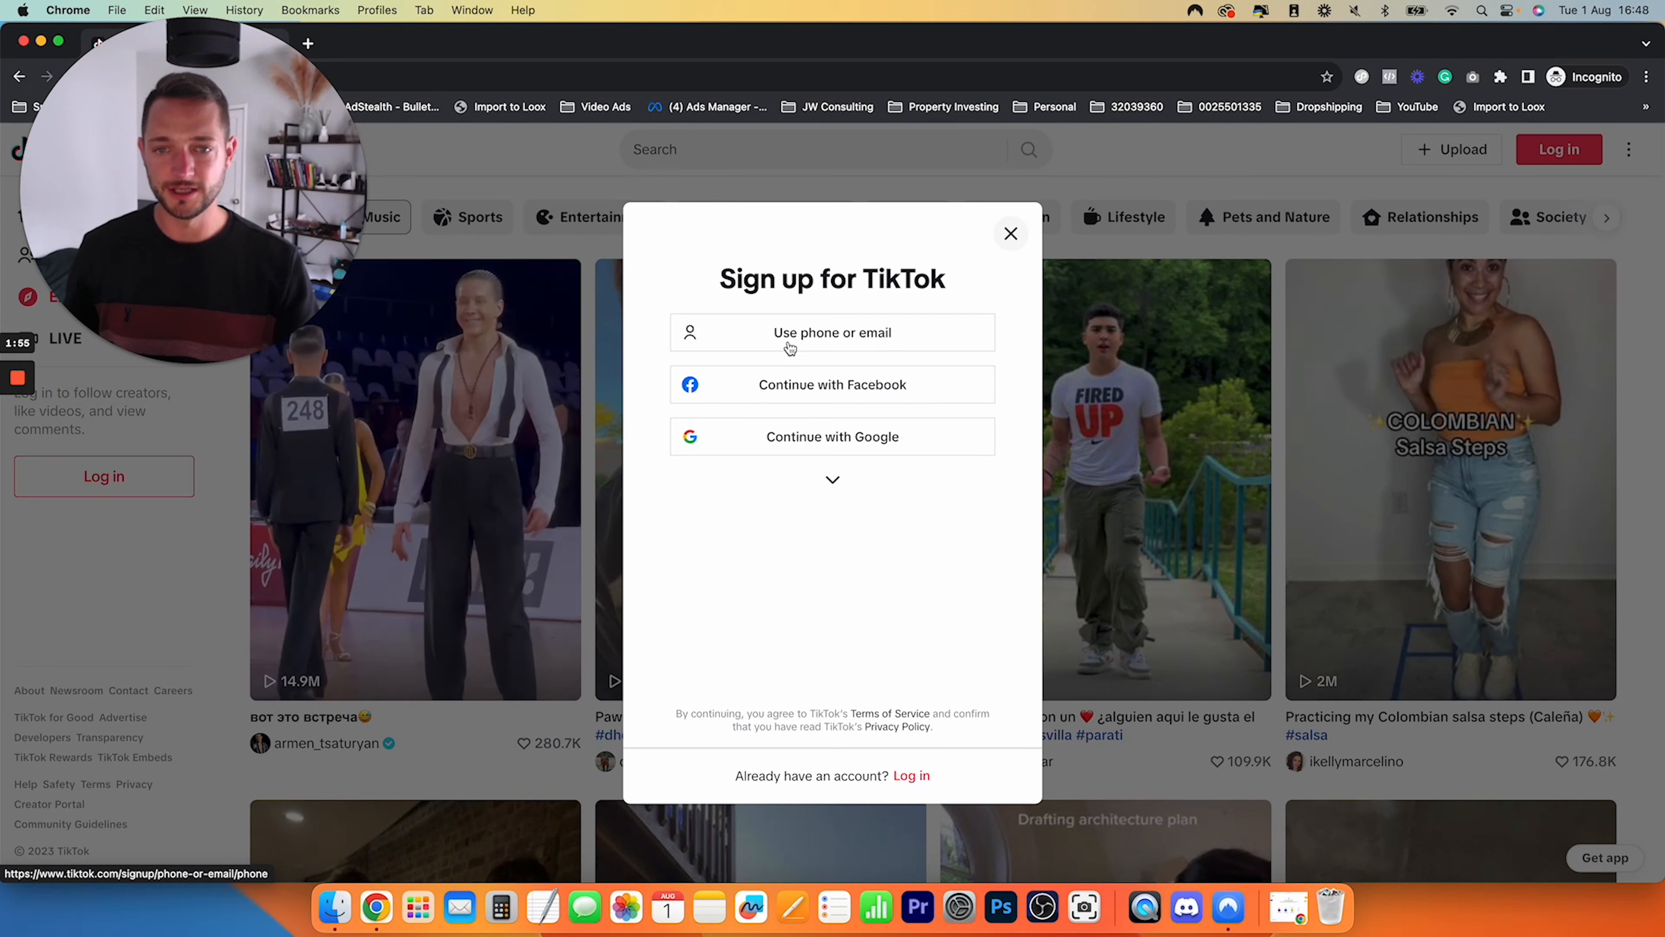
left_click(832, 332)
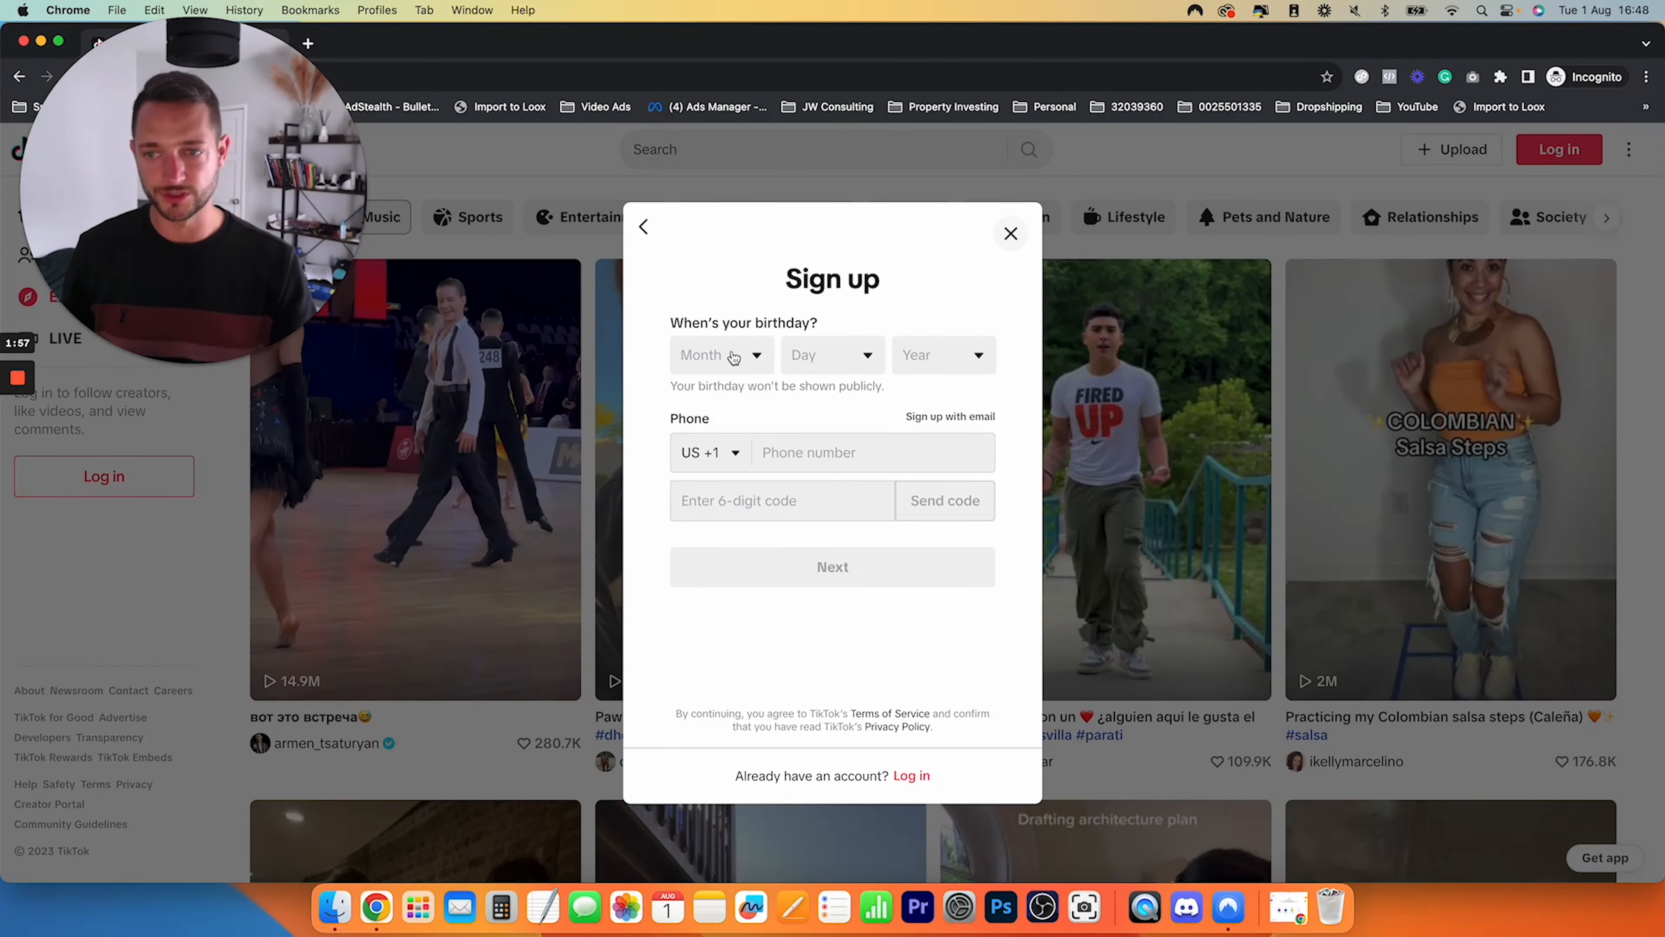
left_click(721, 355)
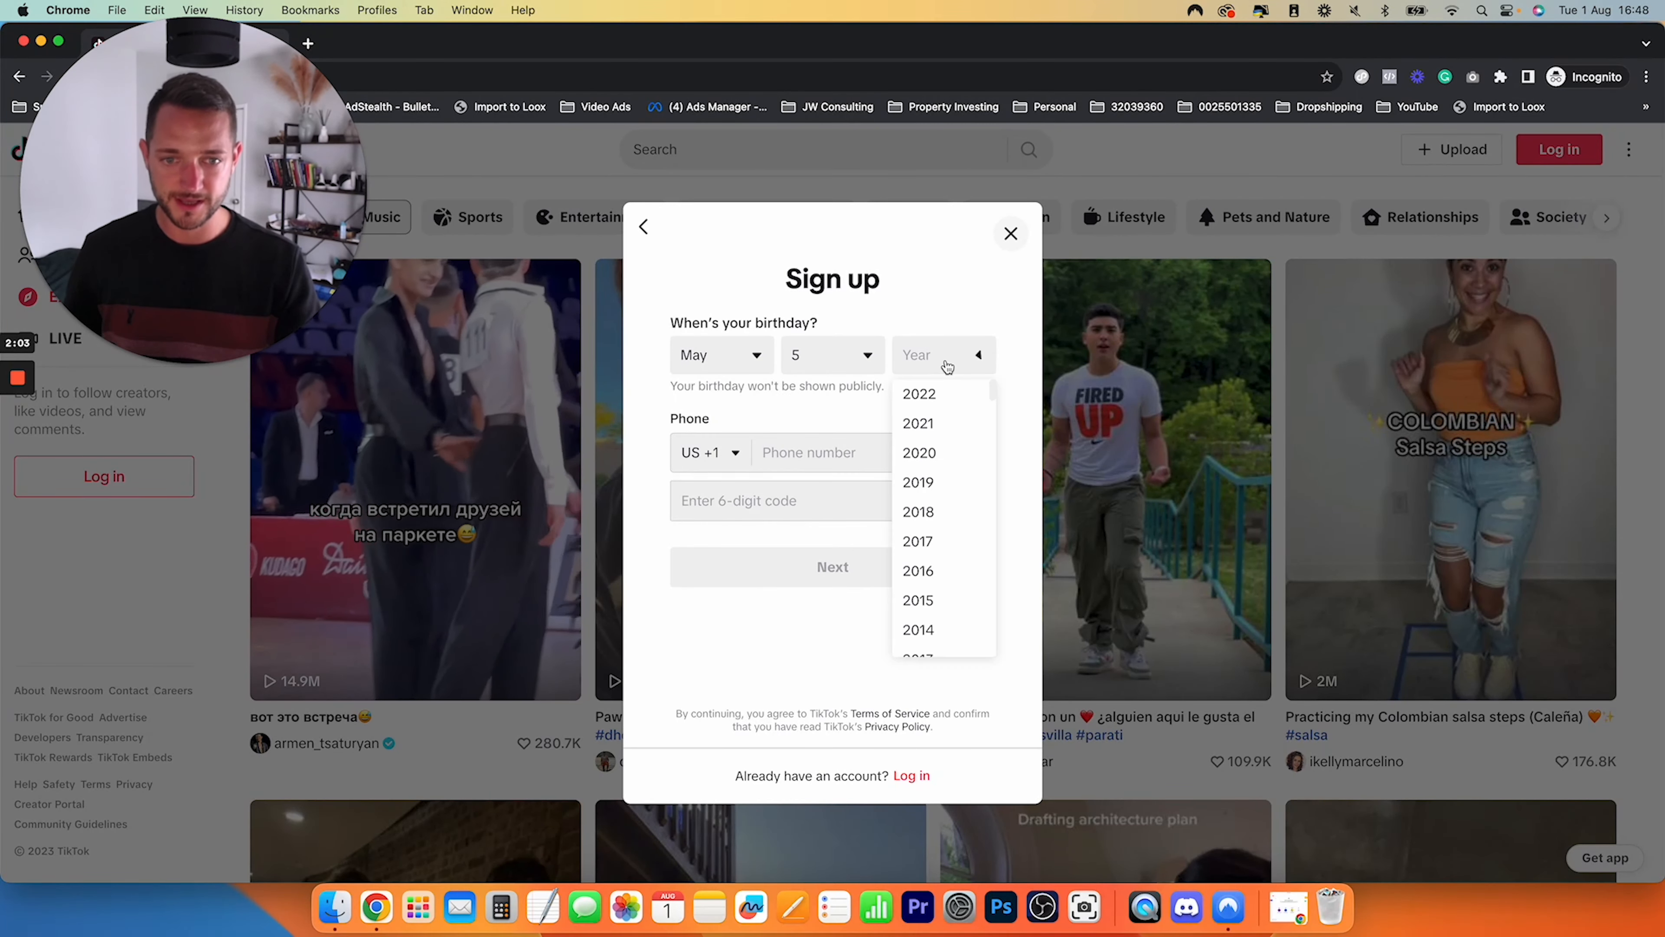
scroll("down", 3)
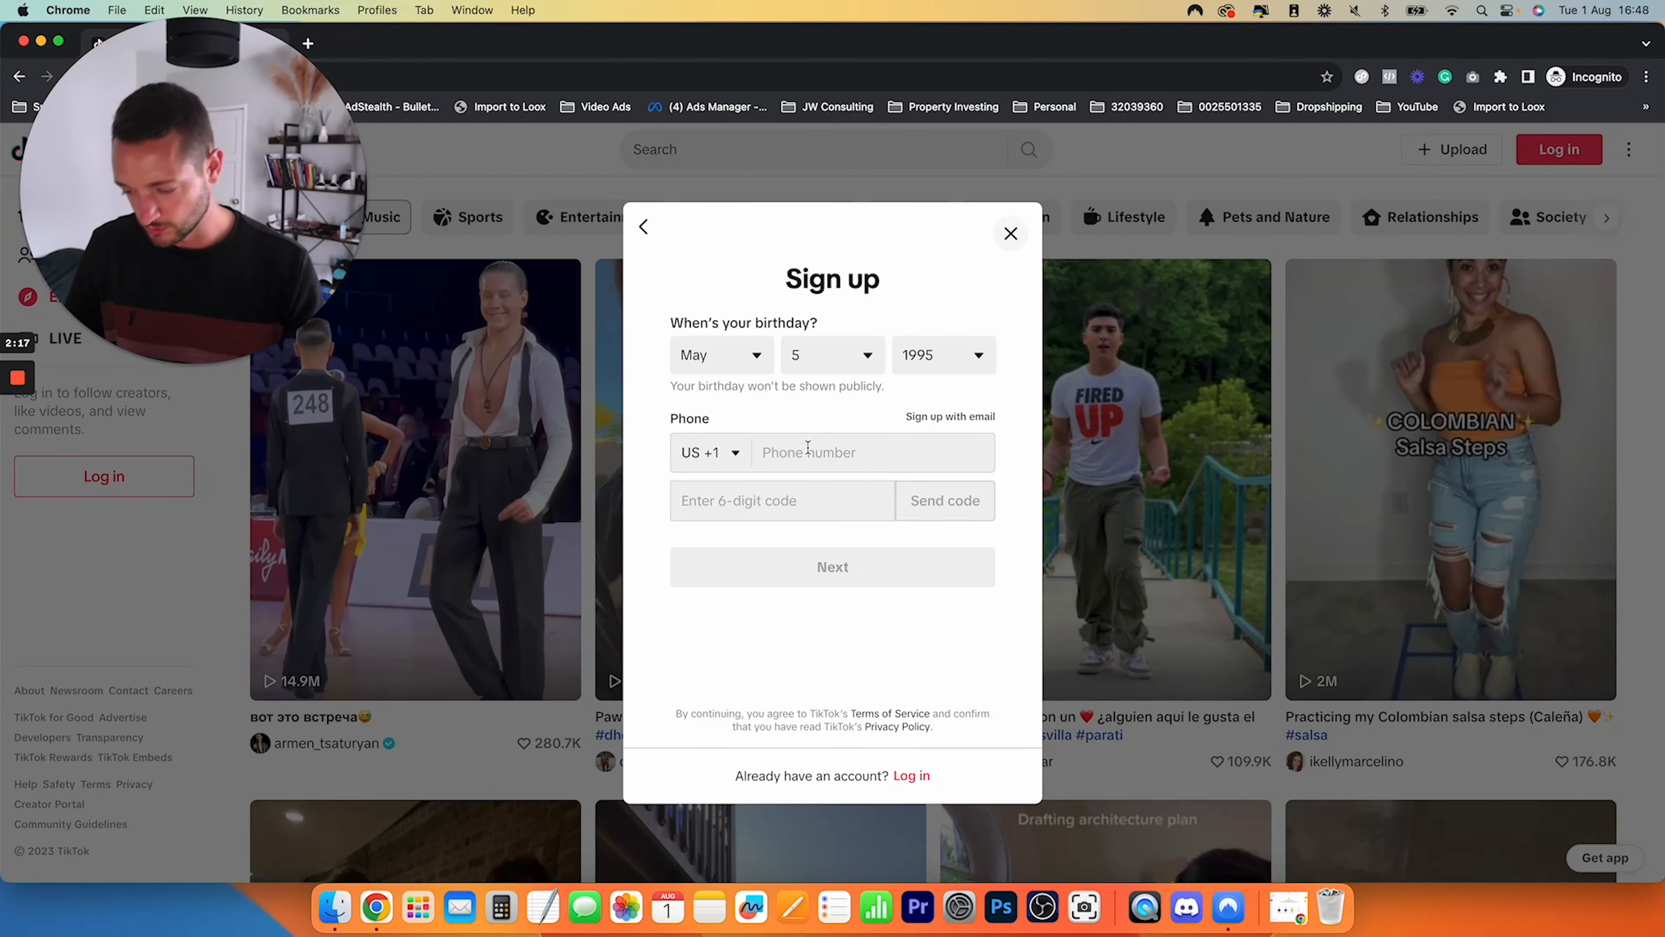
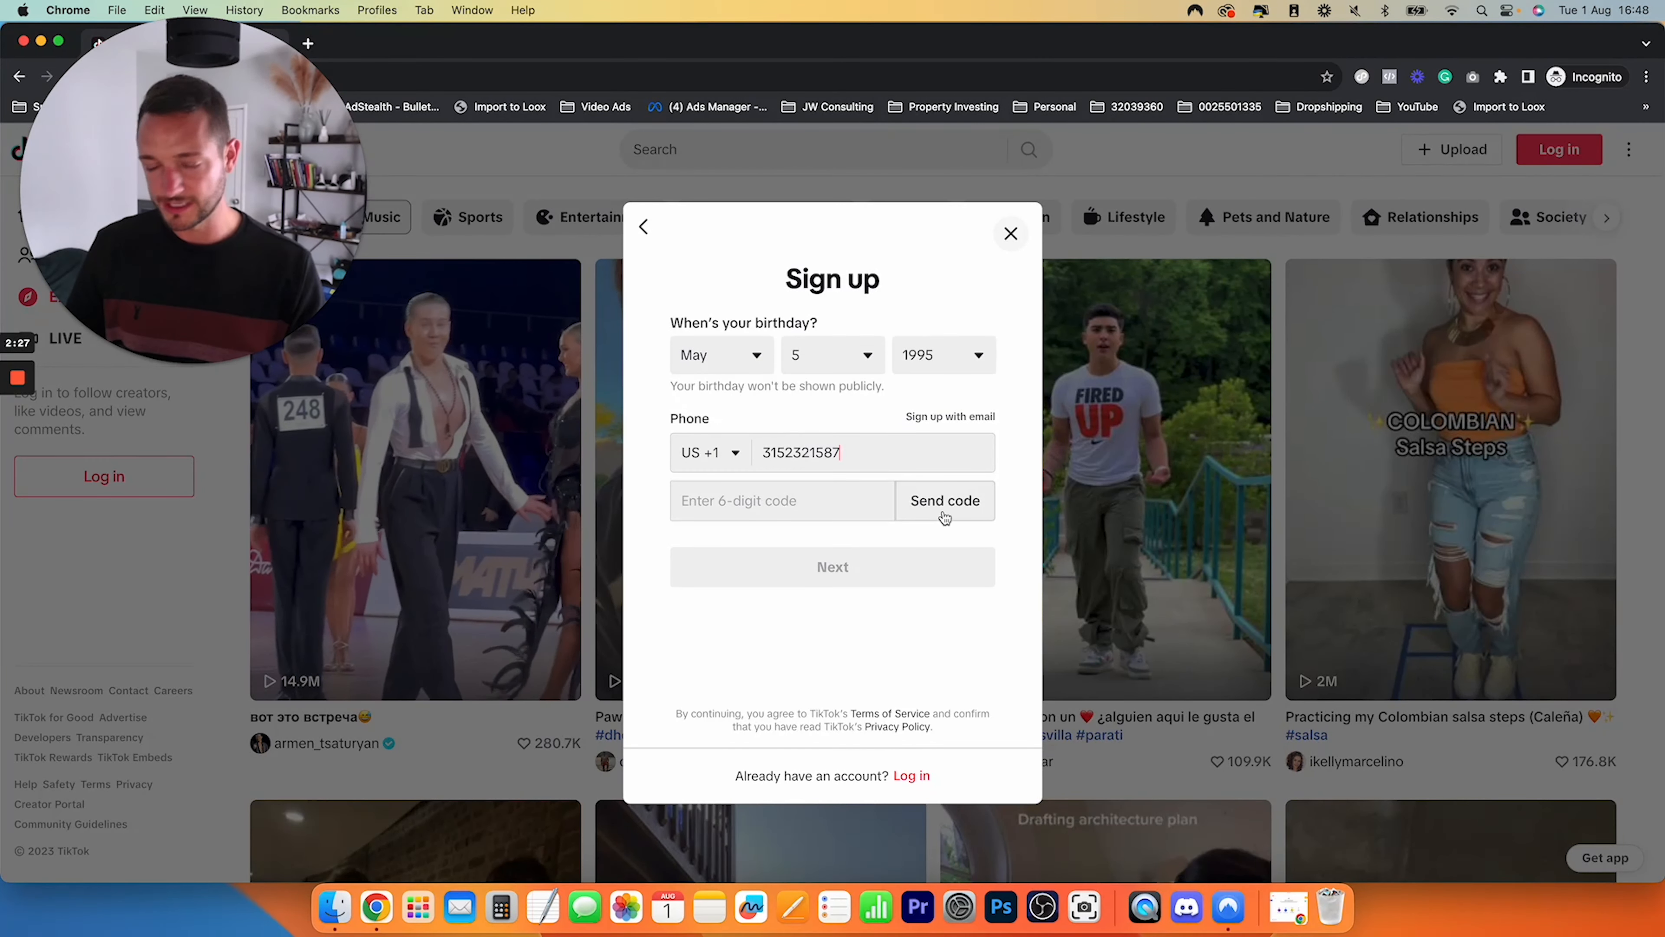
Send a verification code to the number and enter the received six-digit code
left_click(943, 500)
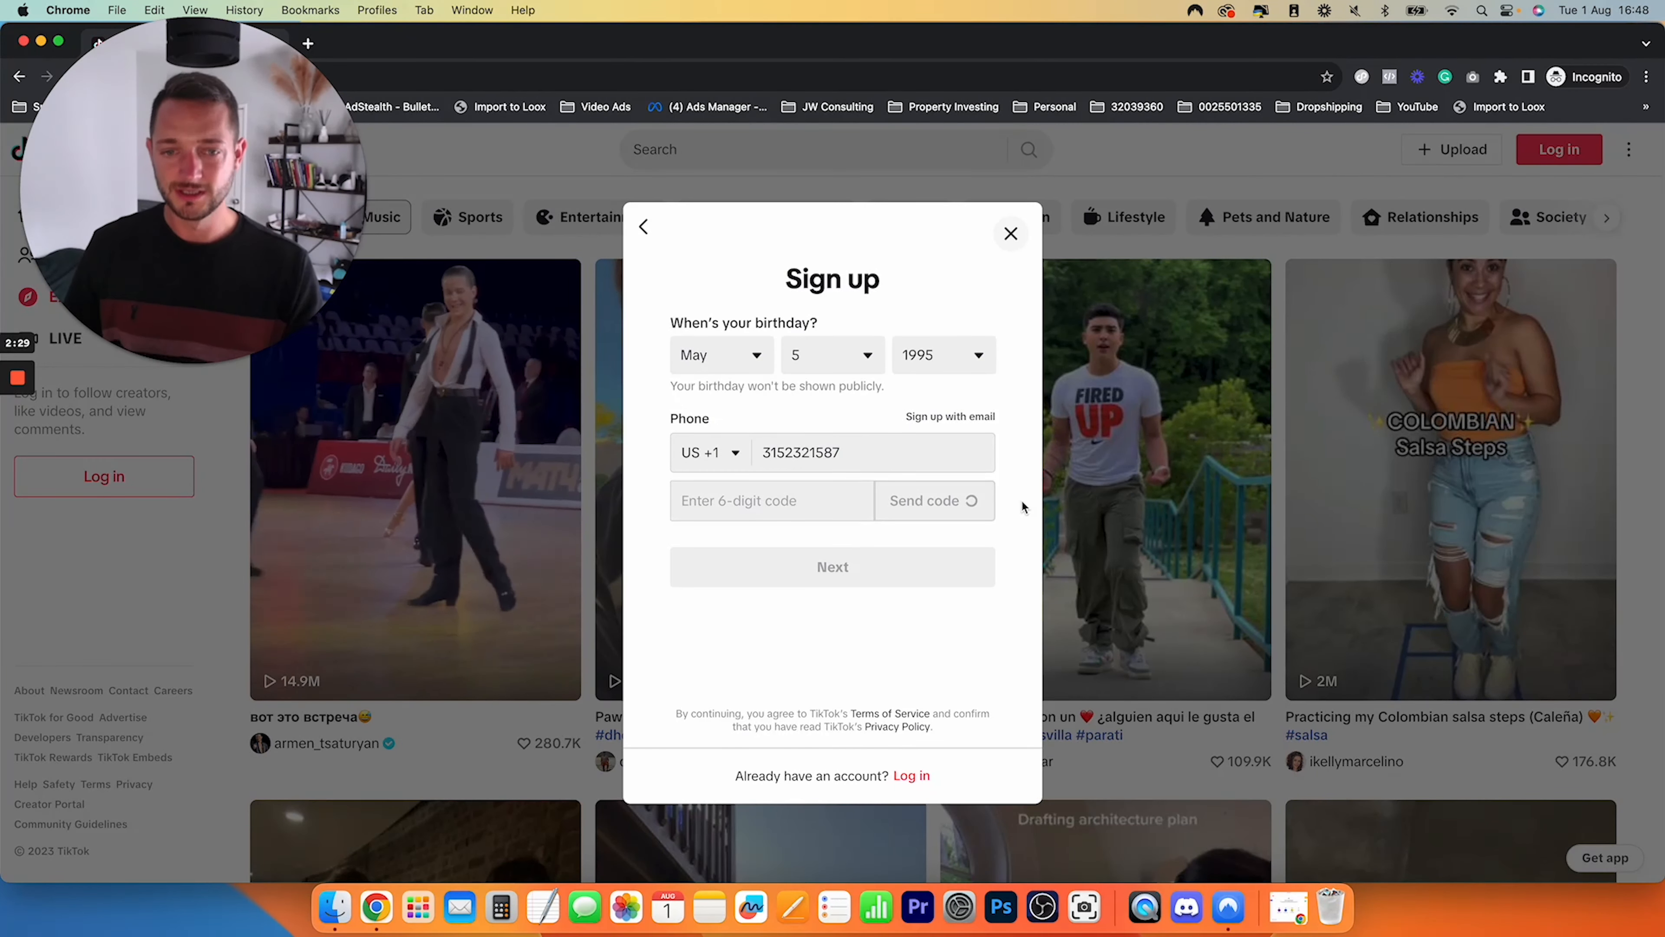
left_click(932, 500)
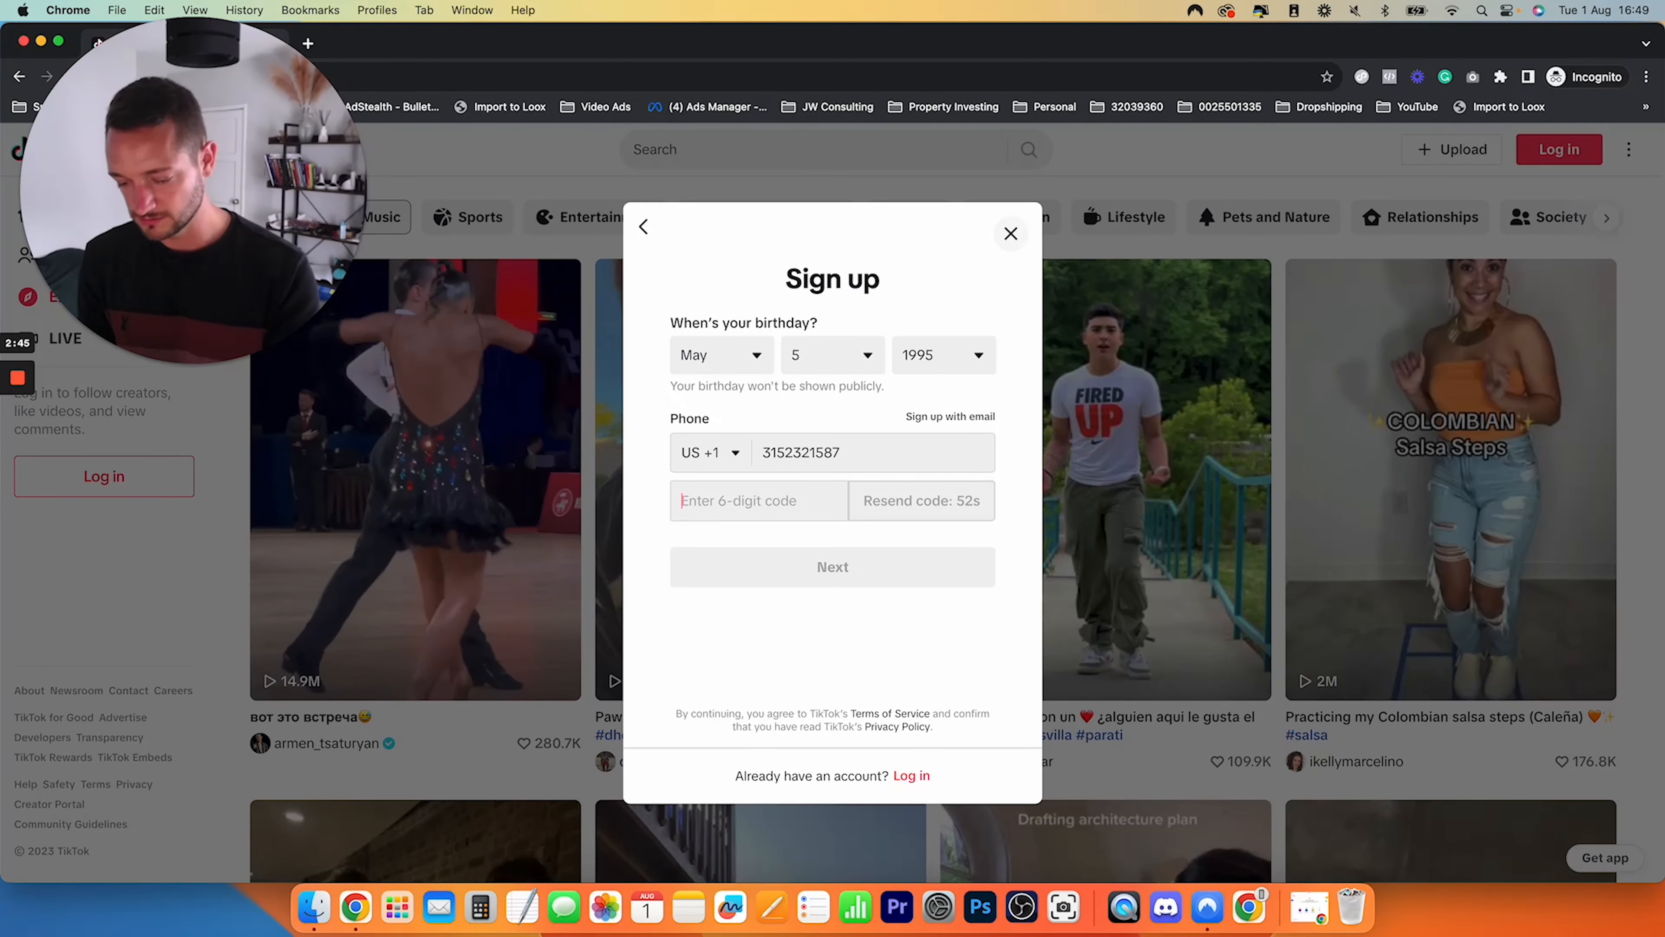
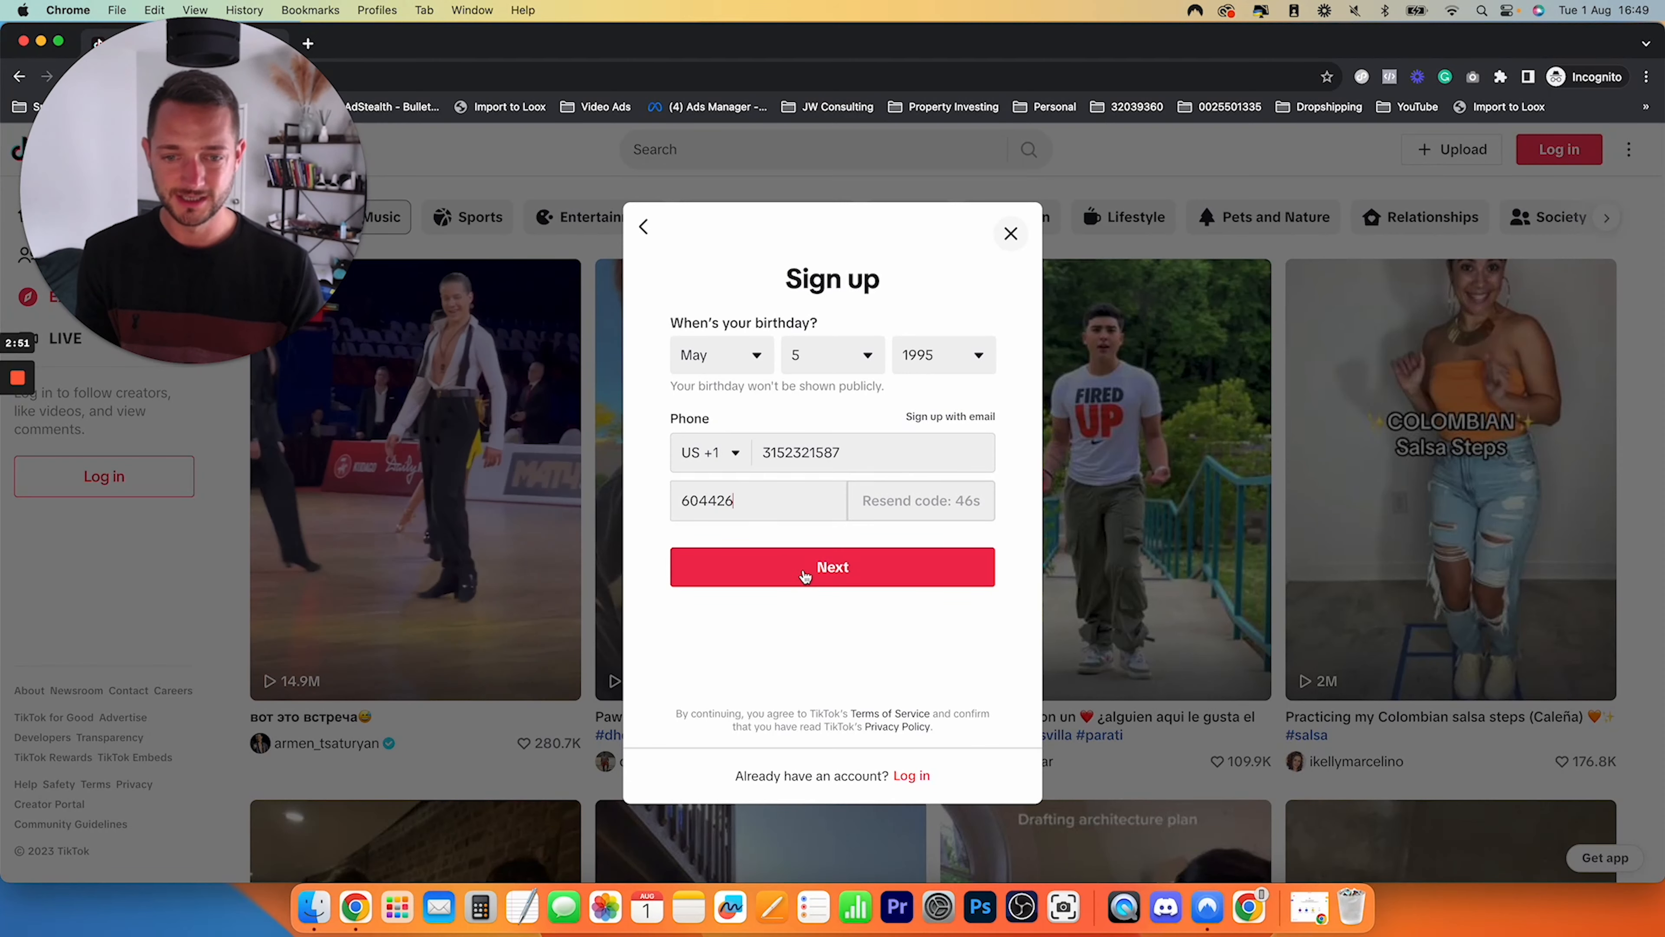
Submit the code, create the password and username, and finish signing up to reach the feed
left_click(832, 566)
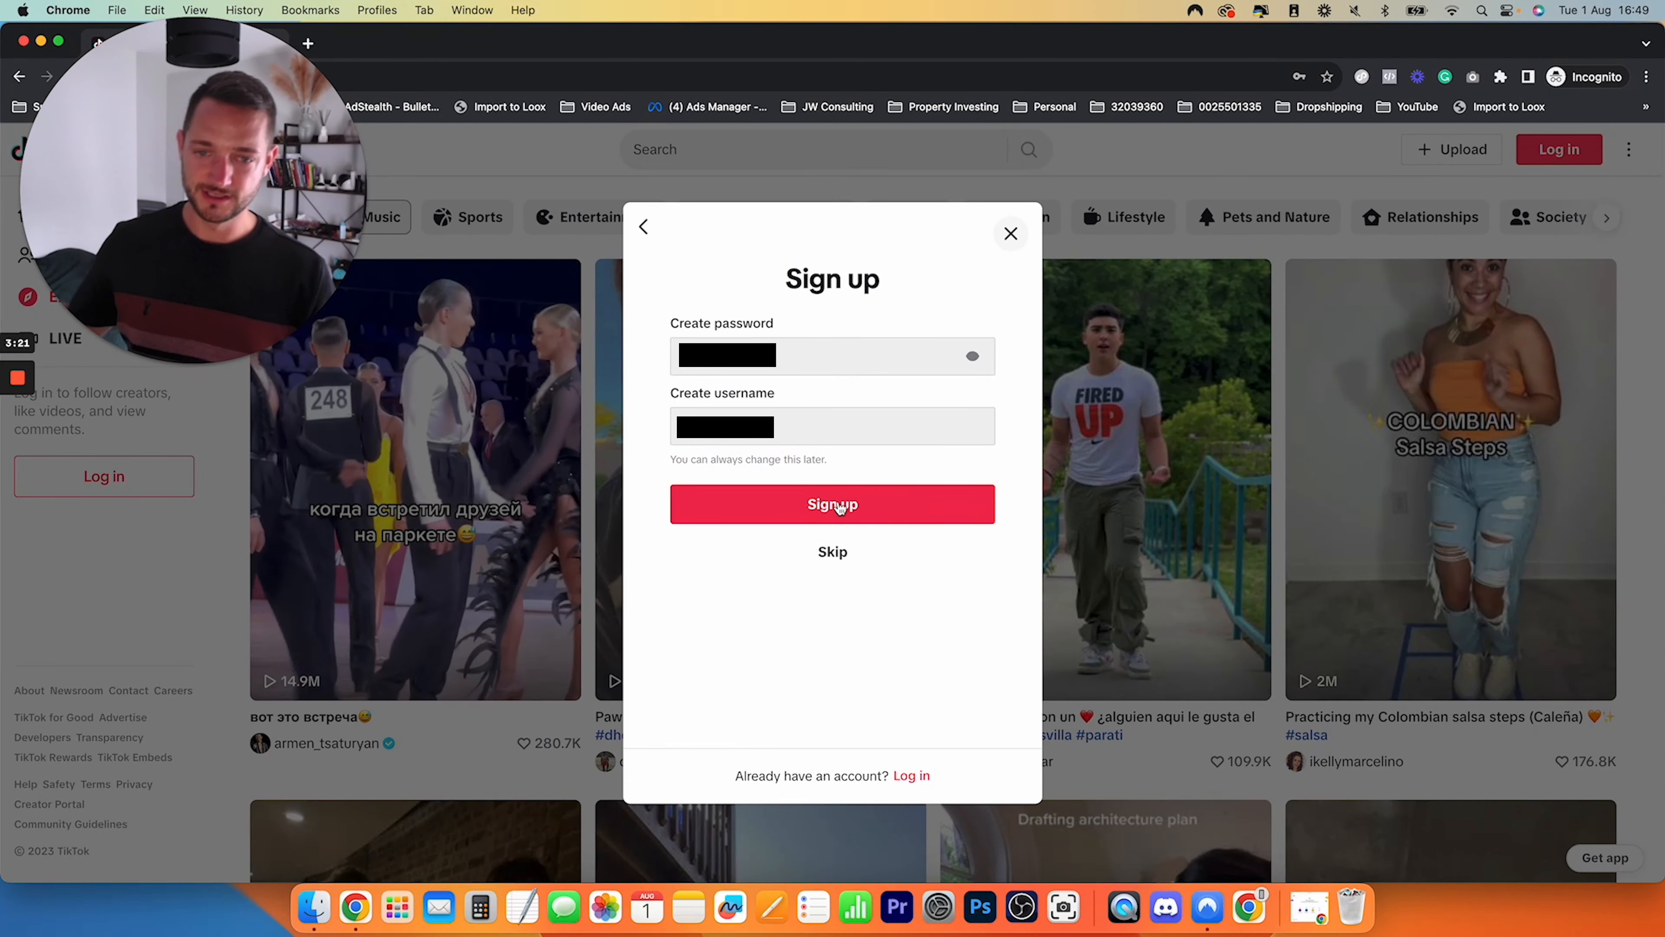
left_click(833, 505)
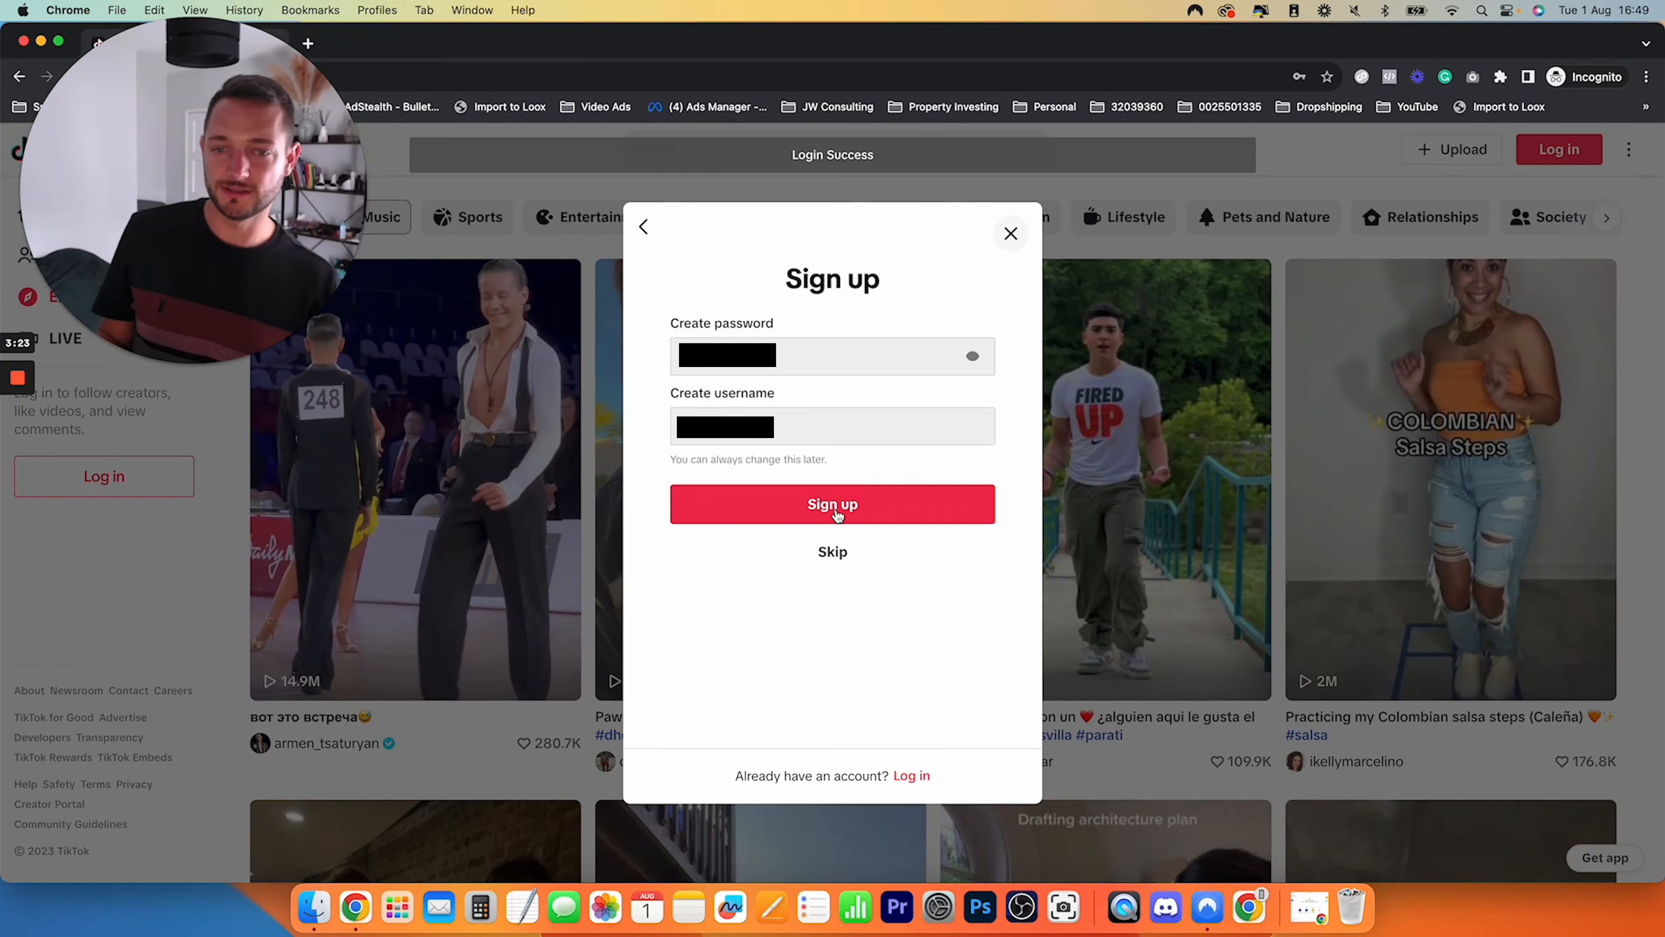
left_click(832, 503)
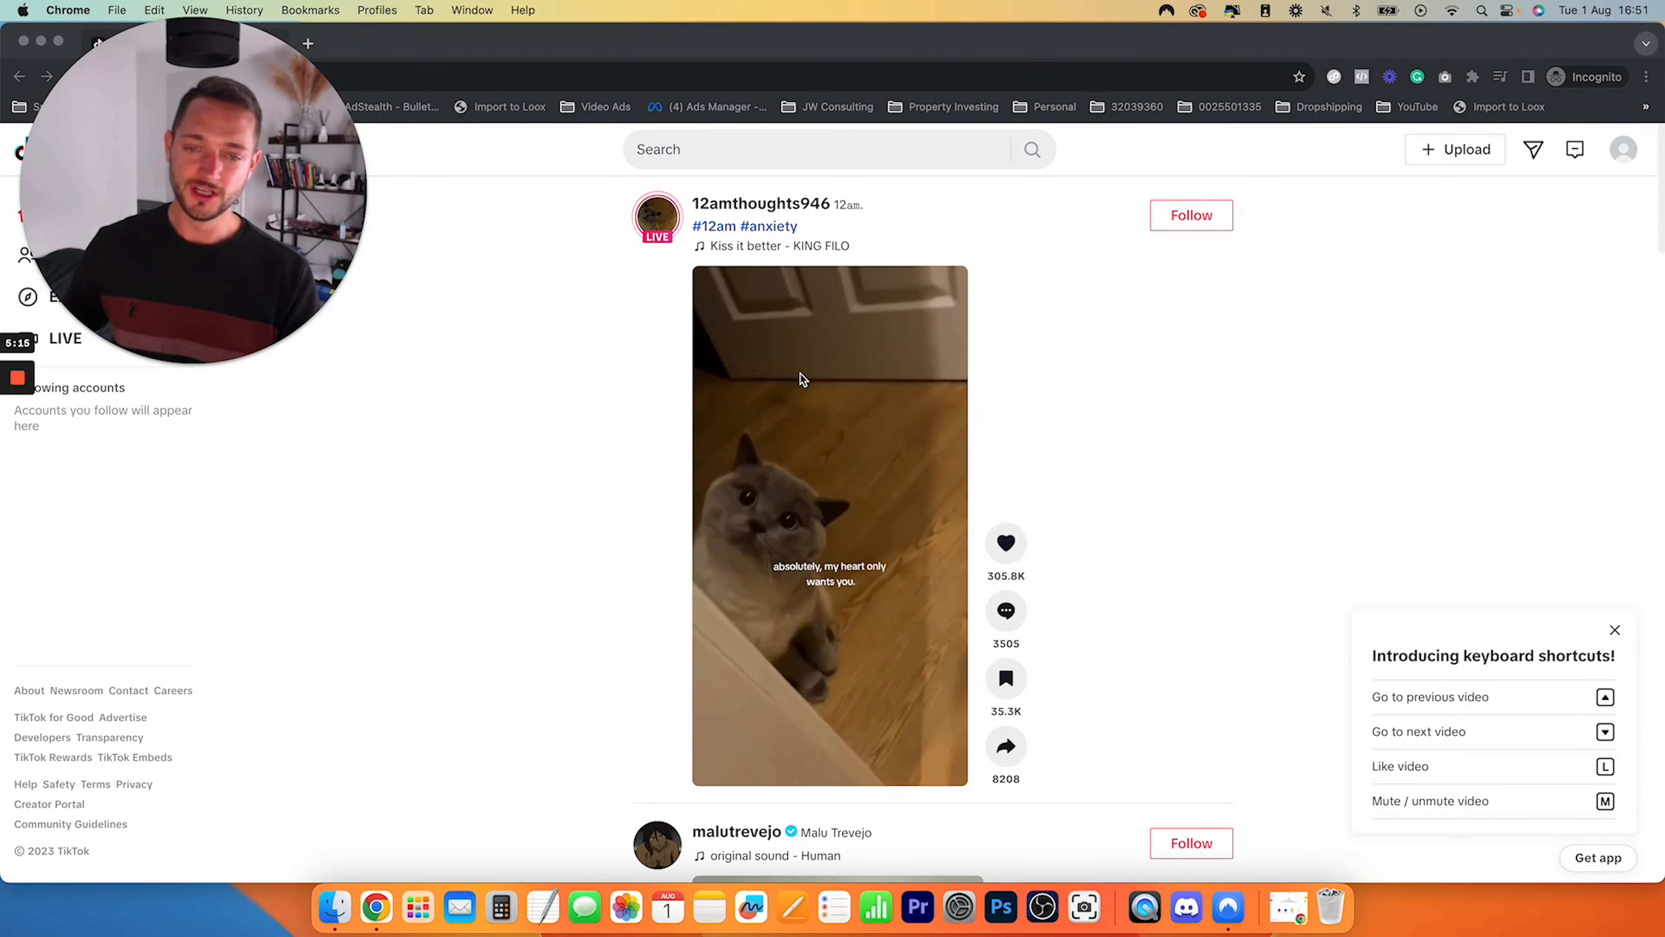
Scroll down the logged-in For You feed to view several more videos
scroll("down", 3)
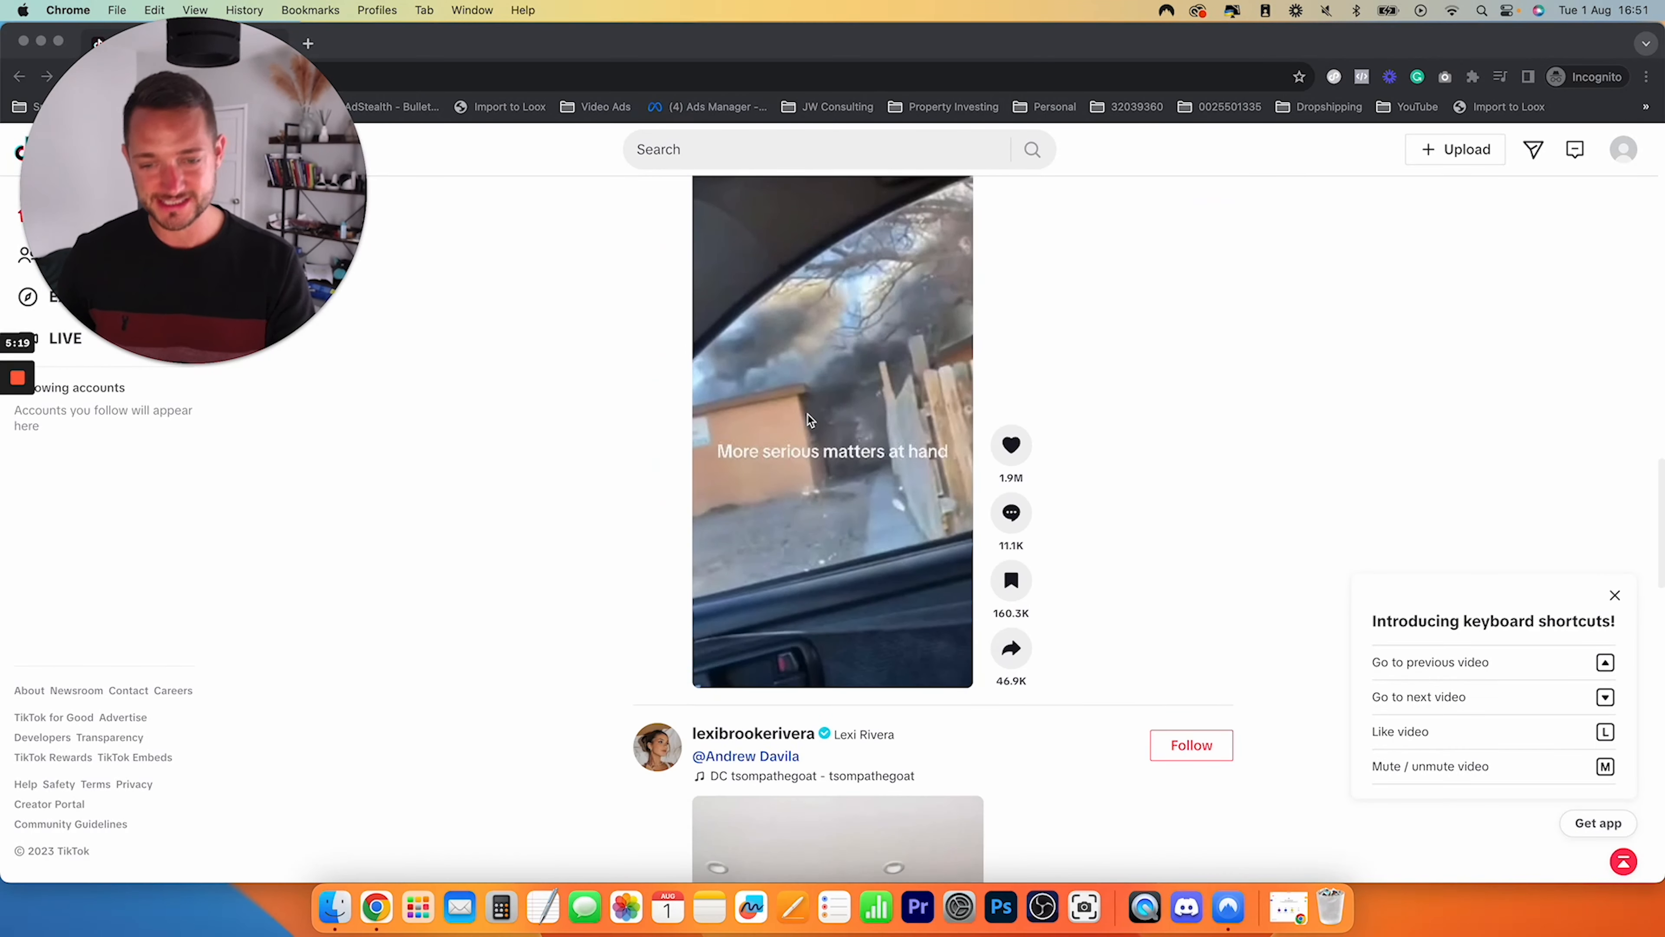
scroll("down", 3)
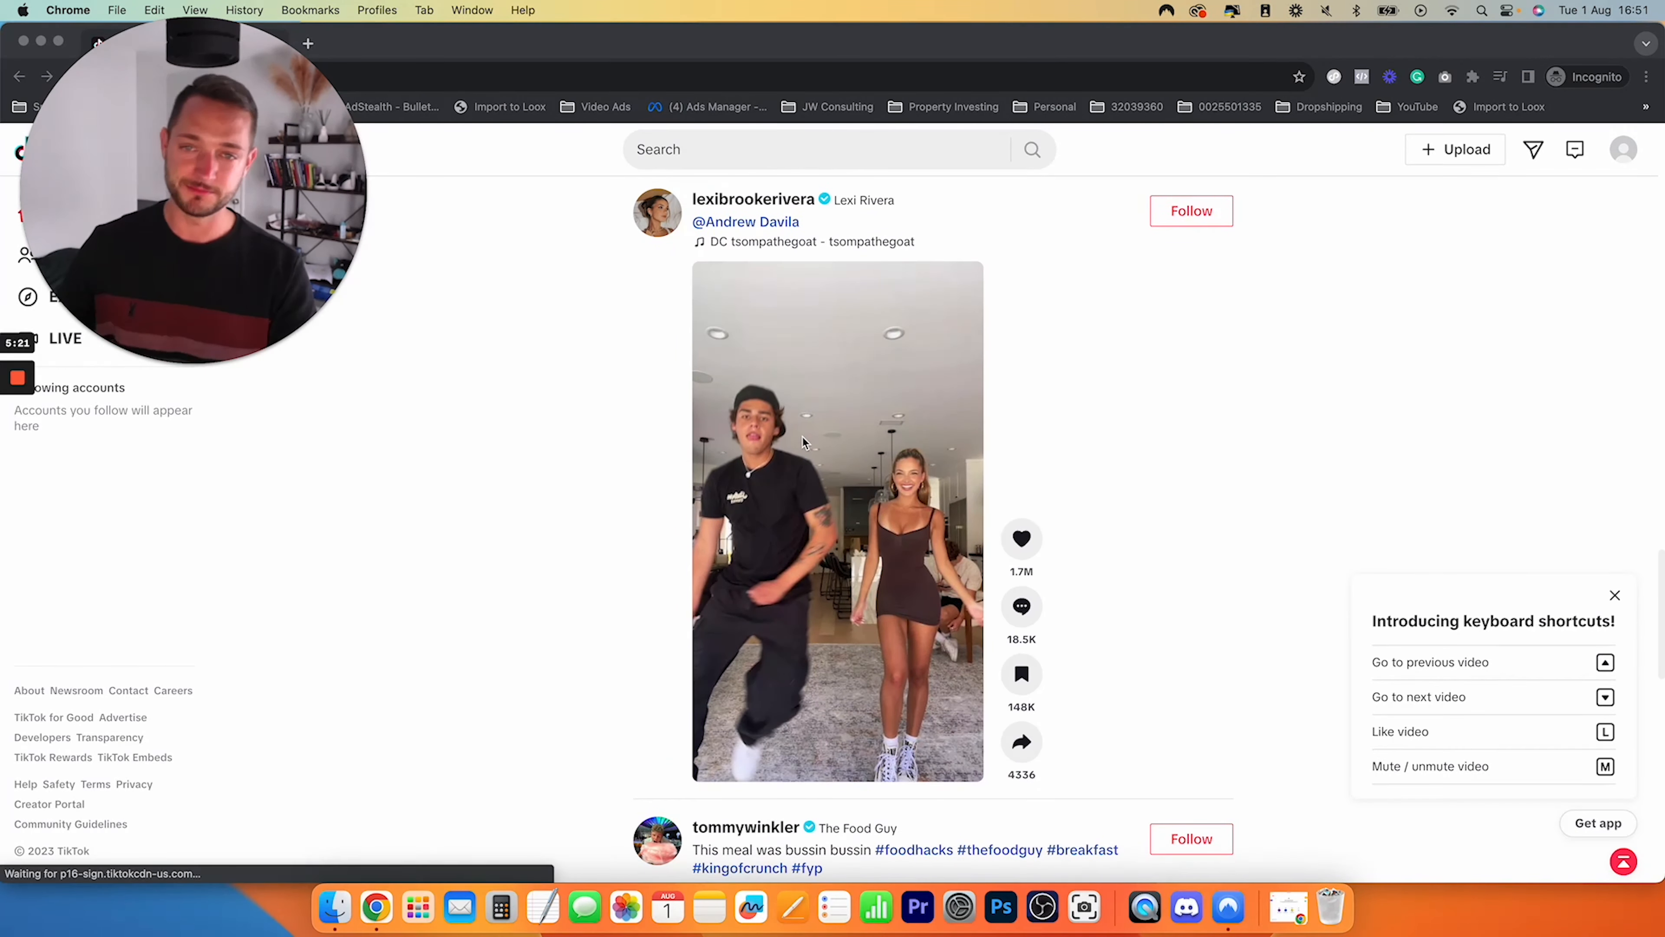
scroll("down", 3)
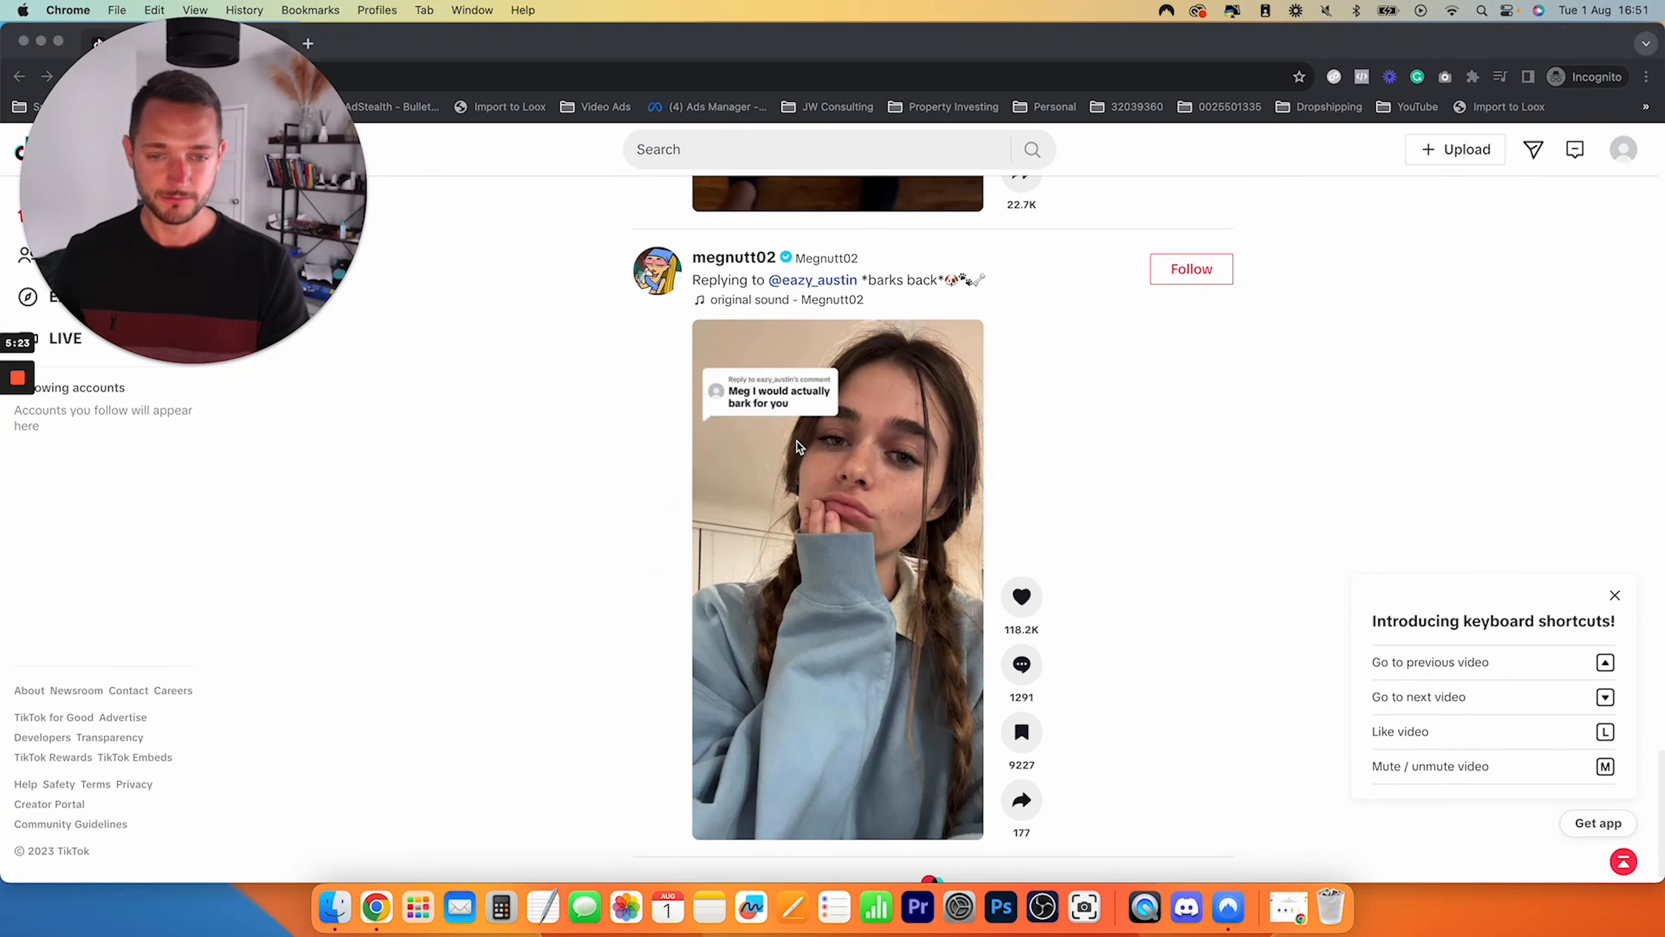
scroll("down", 3)
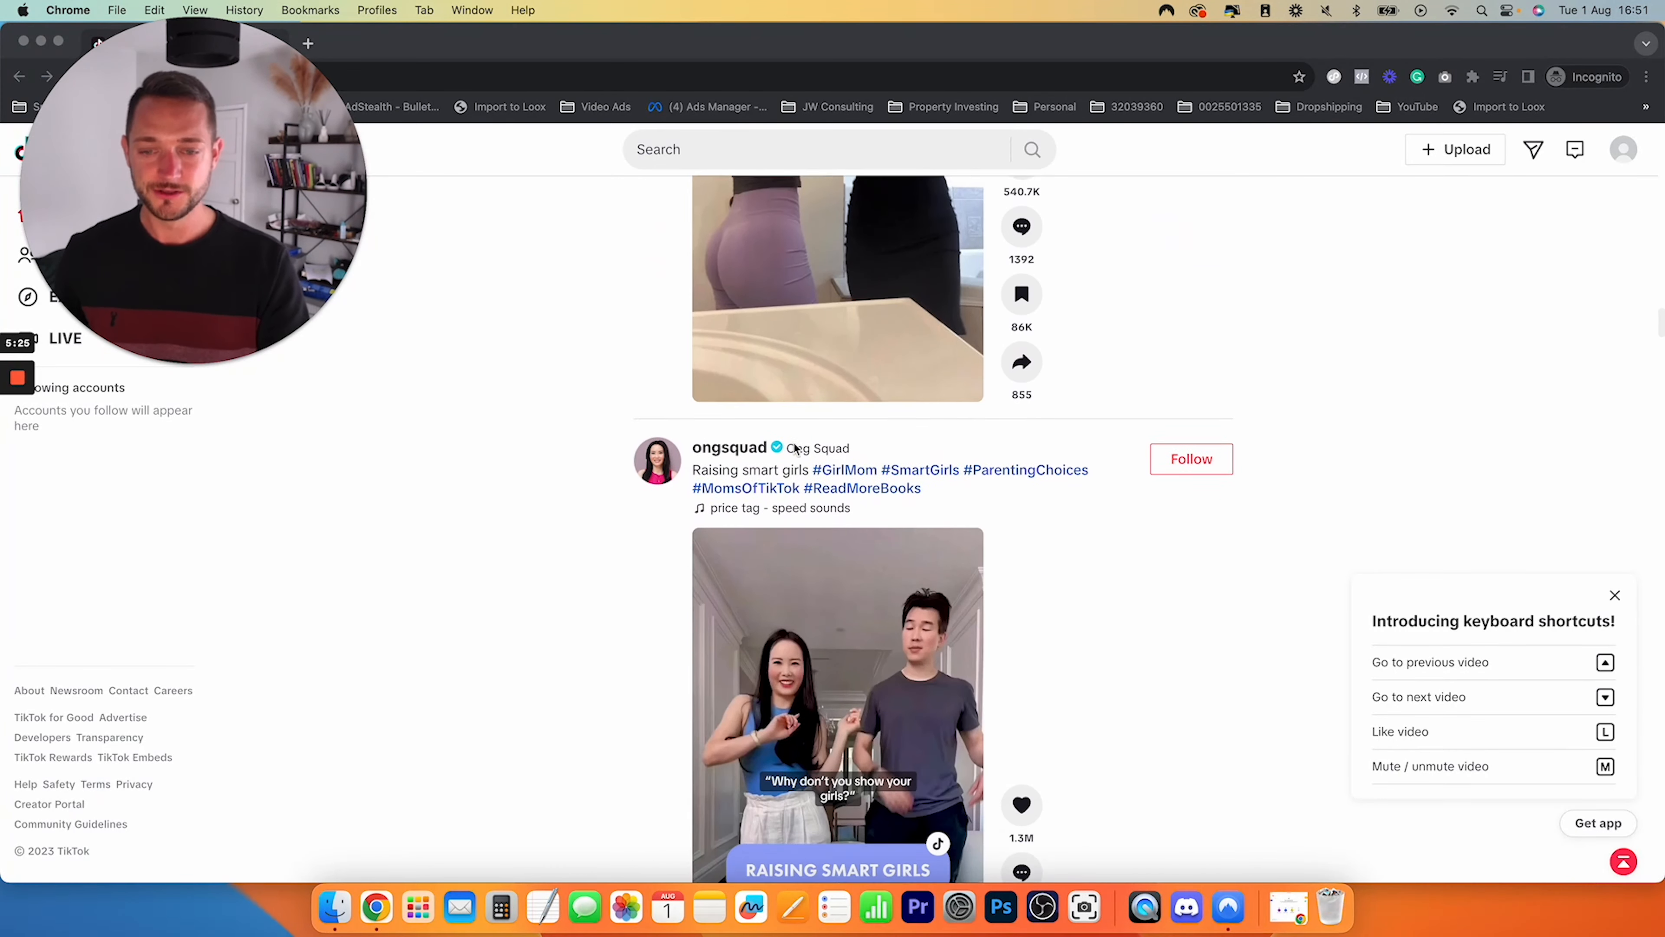
scroll("down", 3)
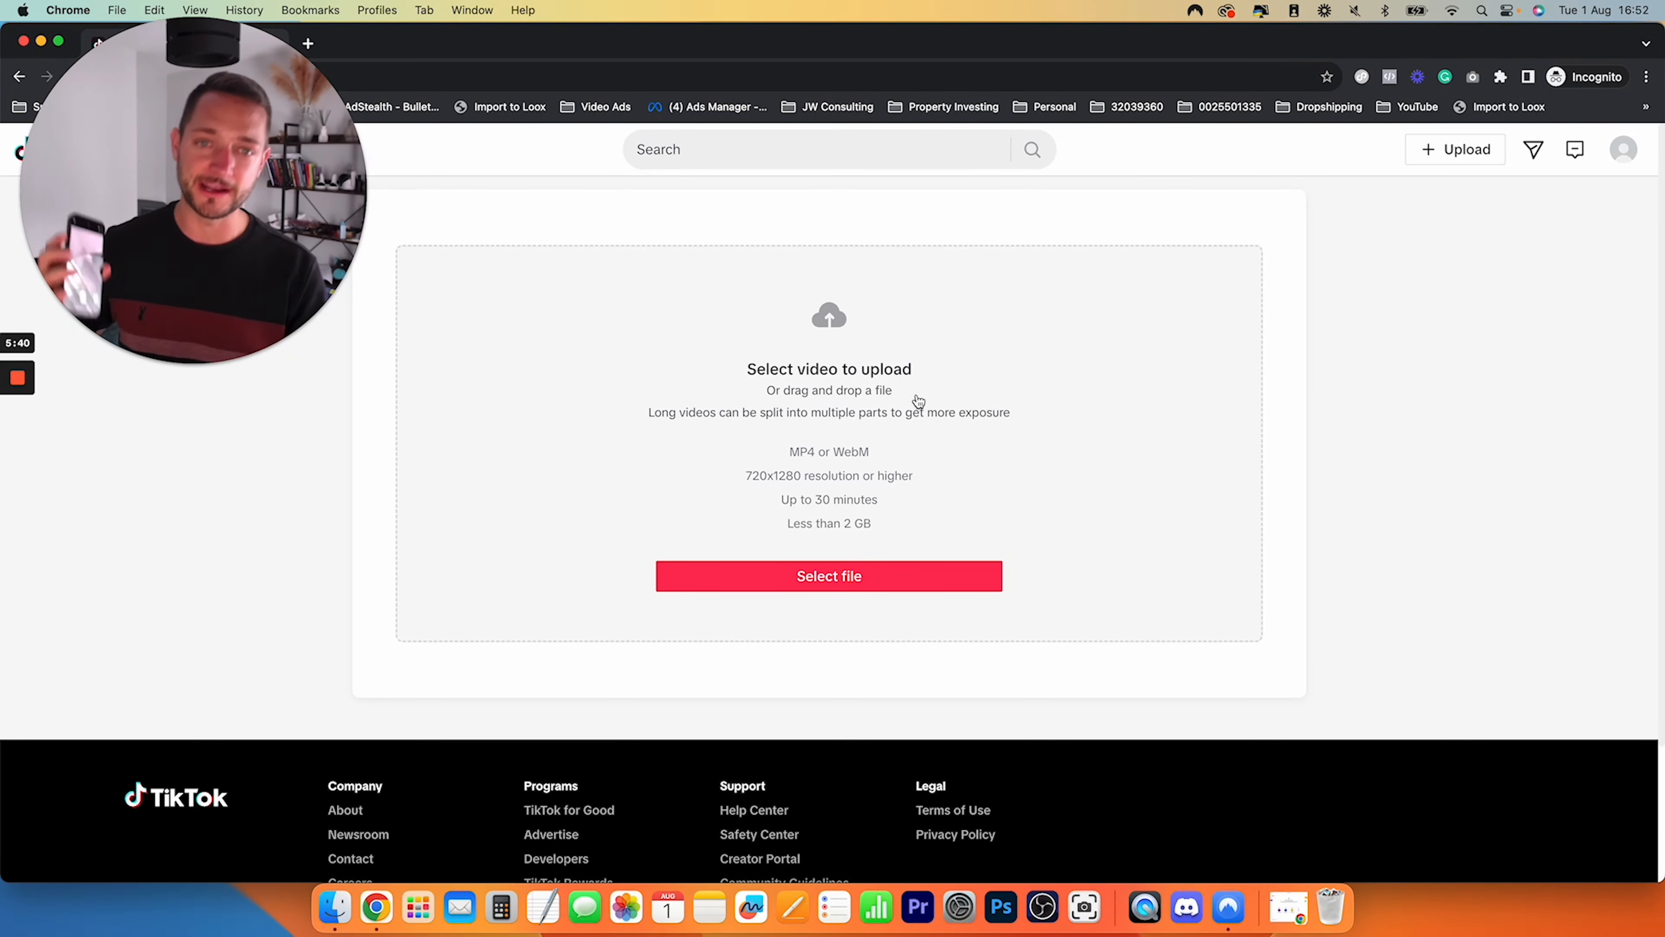
mouse_move(937, 384)
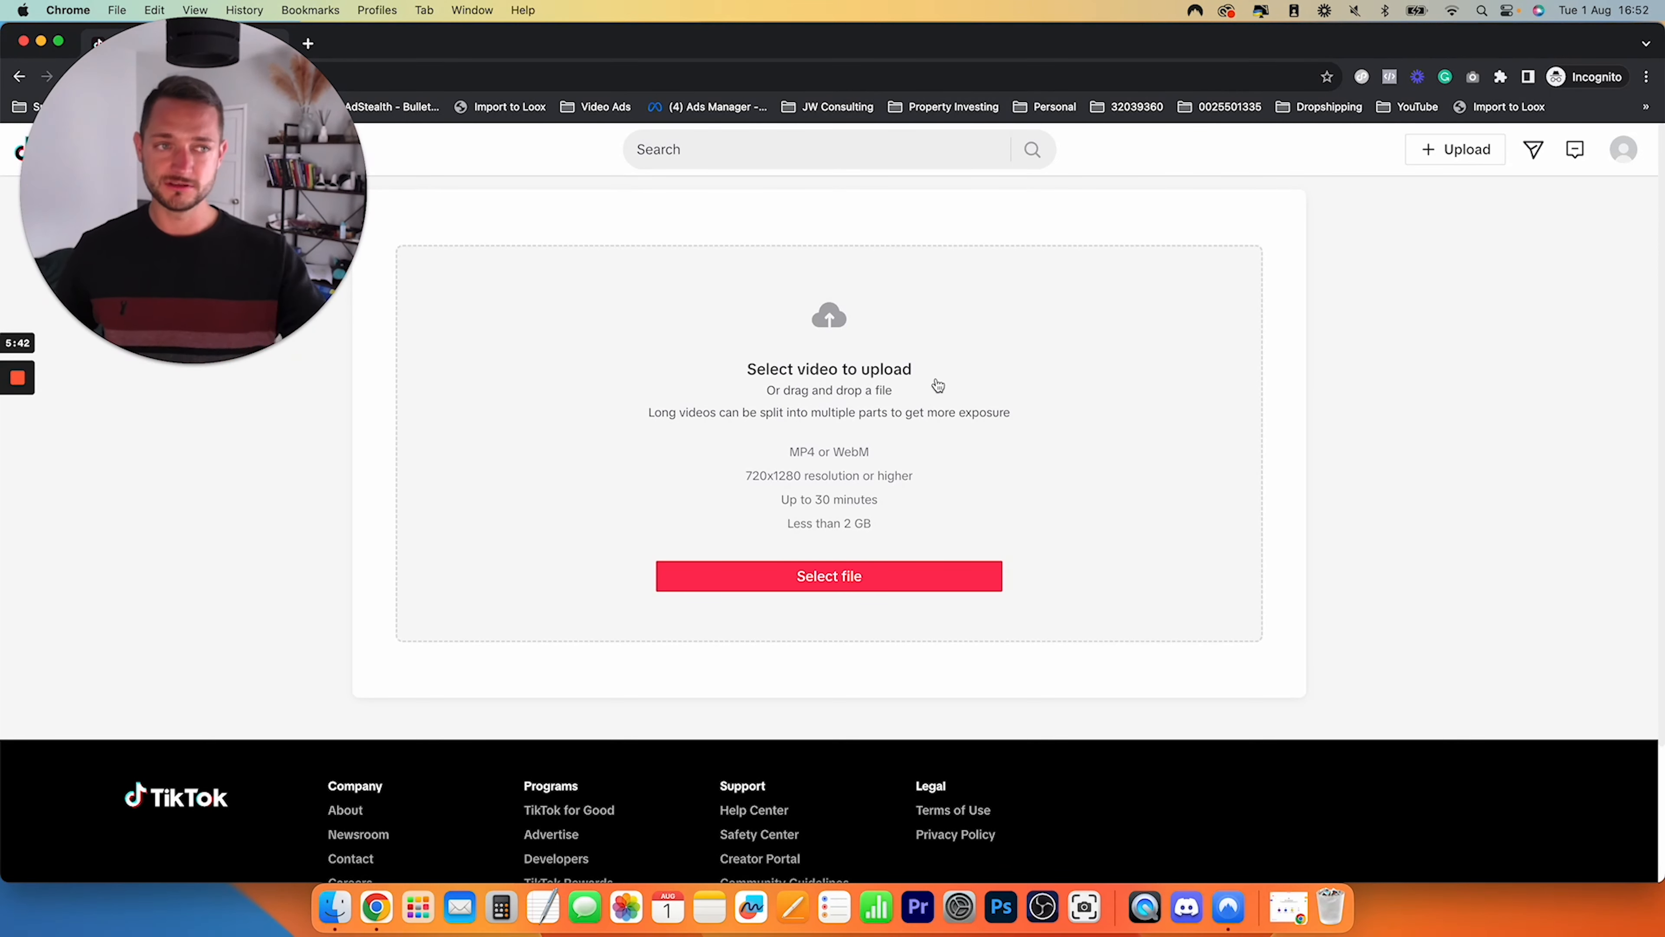